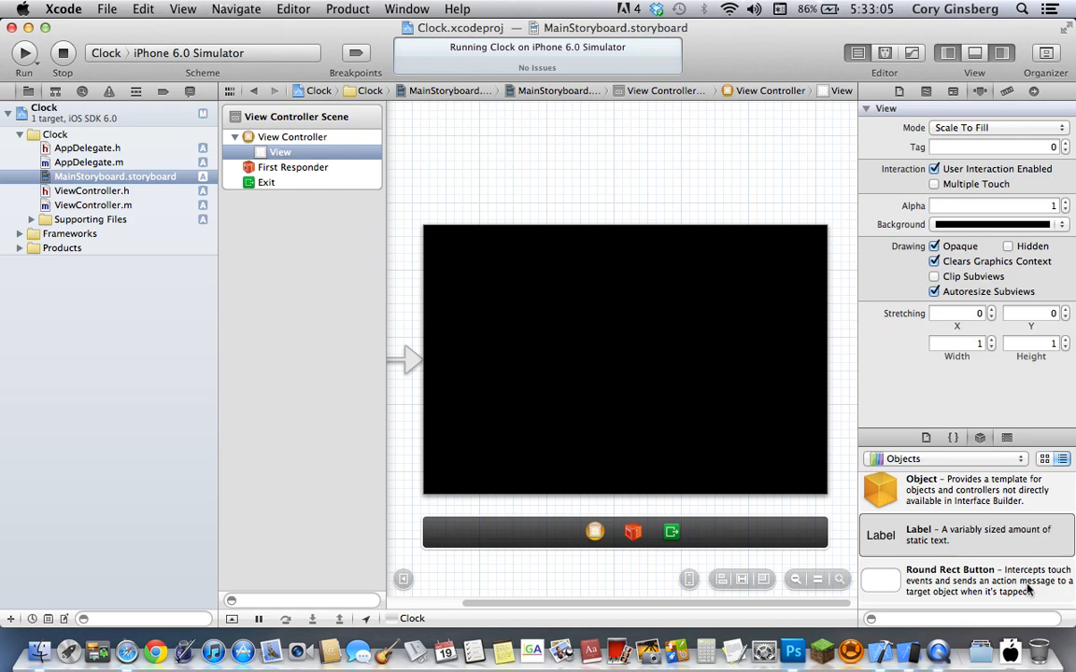
mouse_move(582, 291)
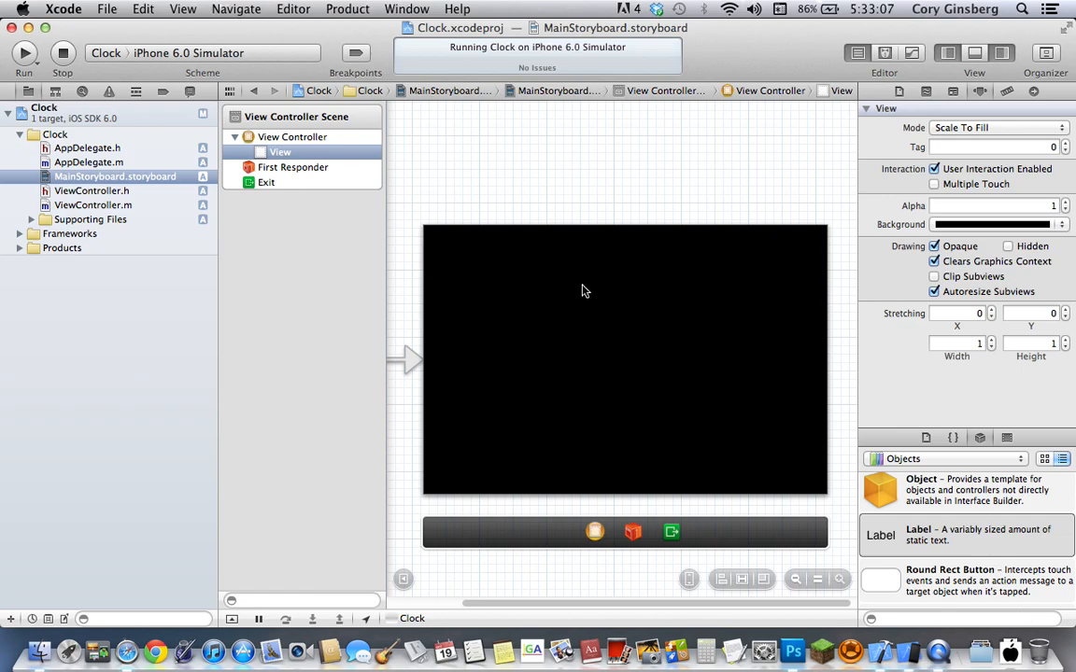
- Drop a Label onto the storyboard's black view, resize it to fill the view, and center-align its text
left_click(92, 205)
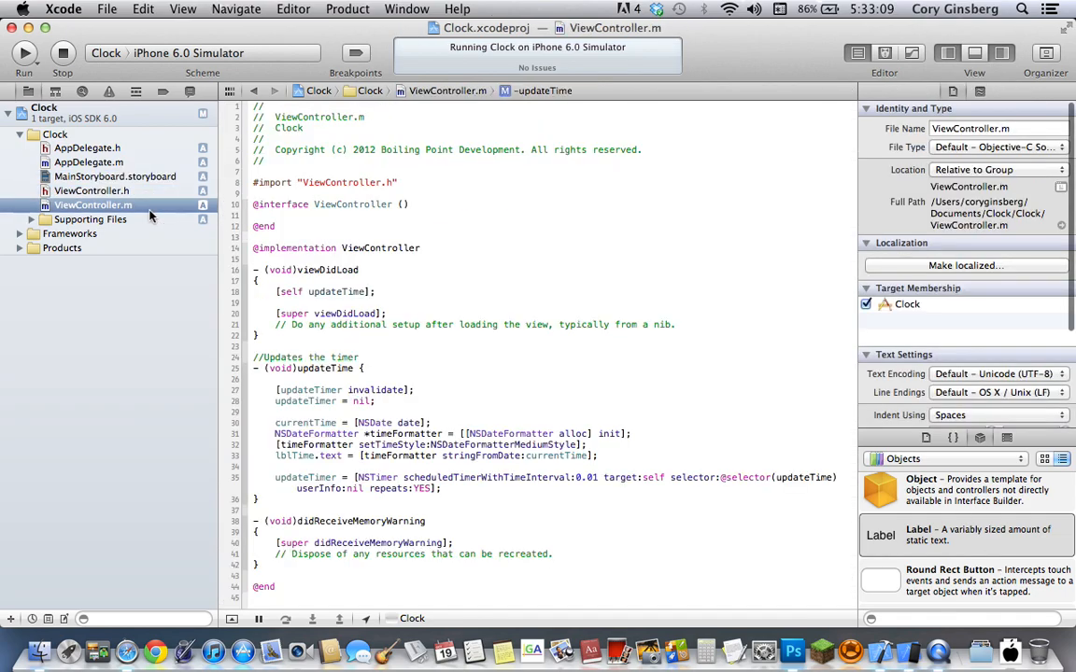
left_click(115, 176)
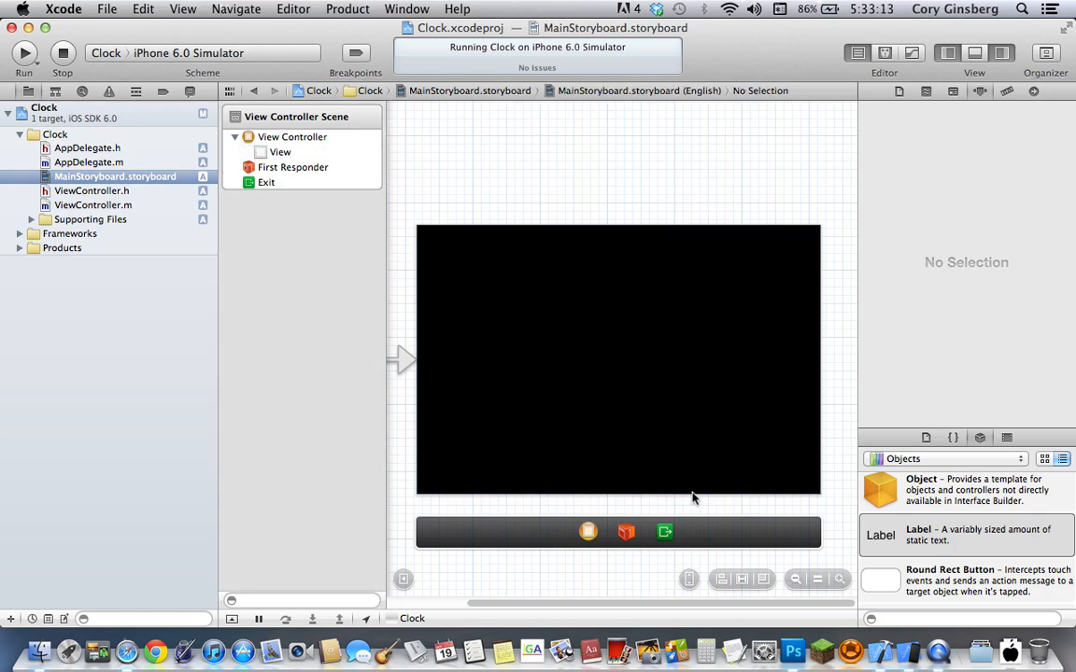
mouse_move(895, 532)
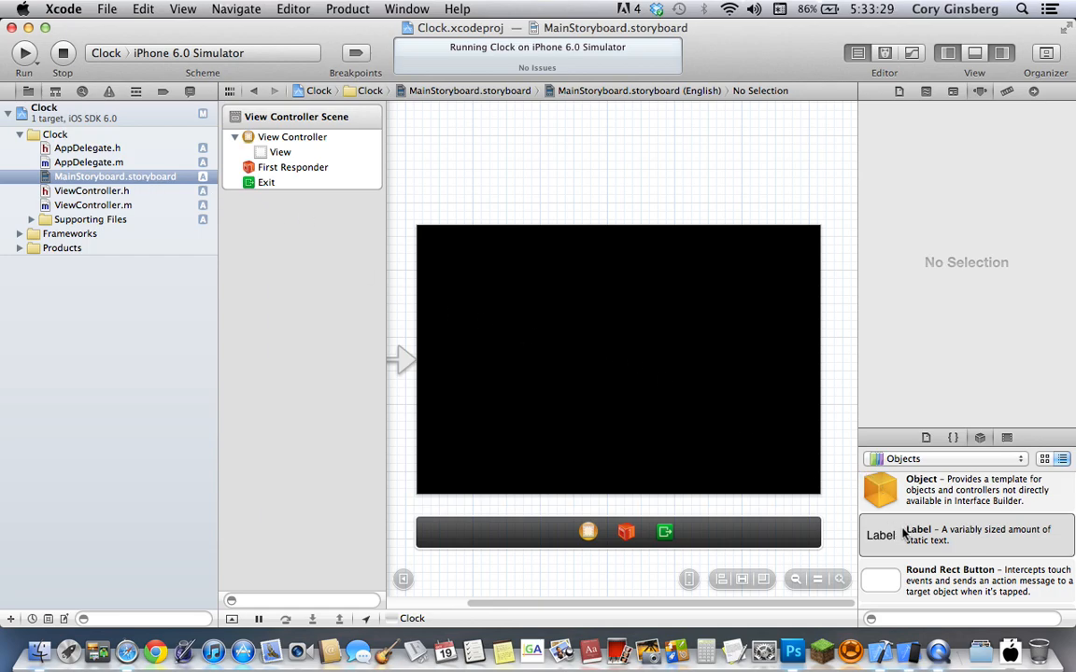
left_click_drag(881, 536, 464, 279)
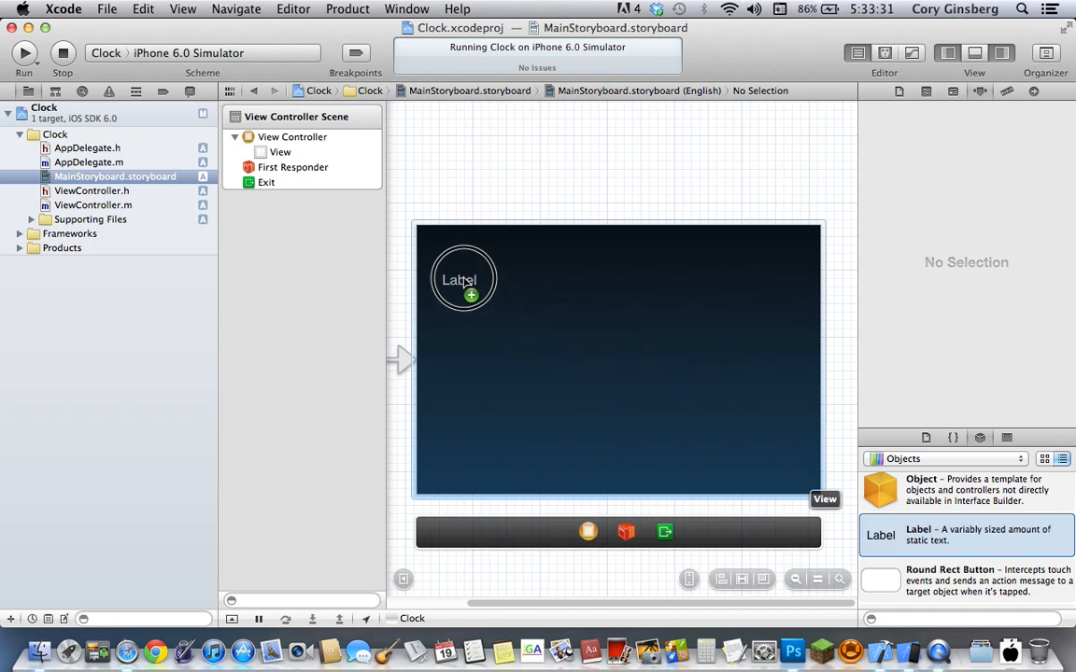
left_click_drag(464, 278, 451, 249)
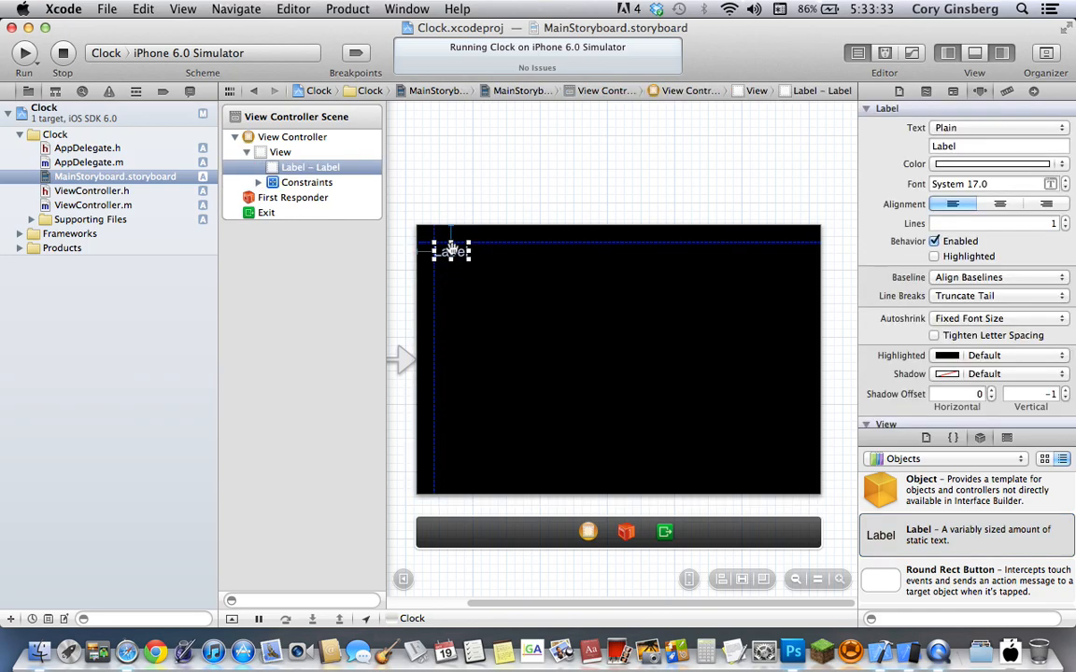
left_click_drag(451, 250, 559, 312)
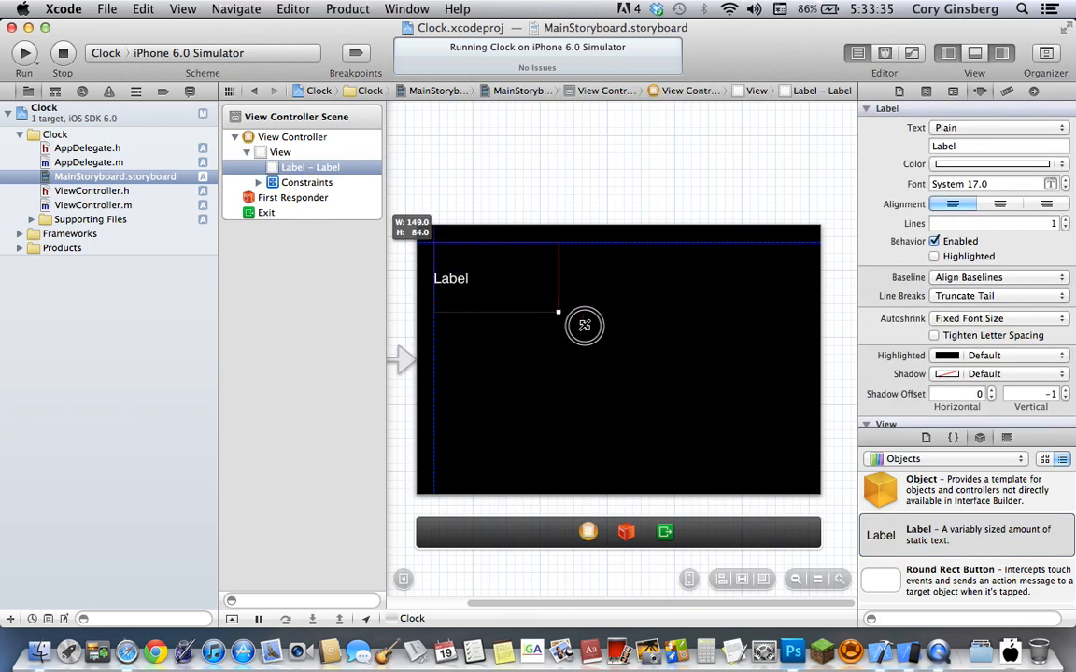
left_click_drag(558, 312, 799, 474)
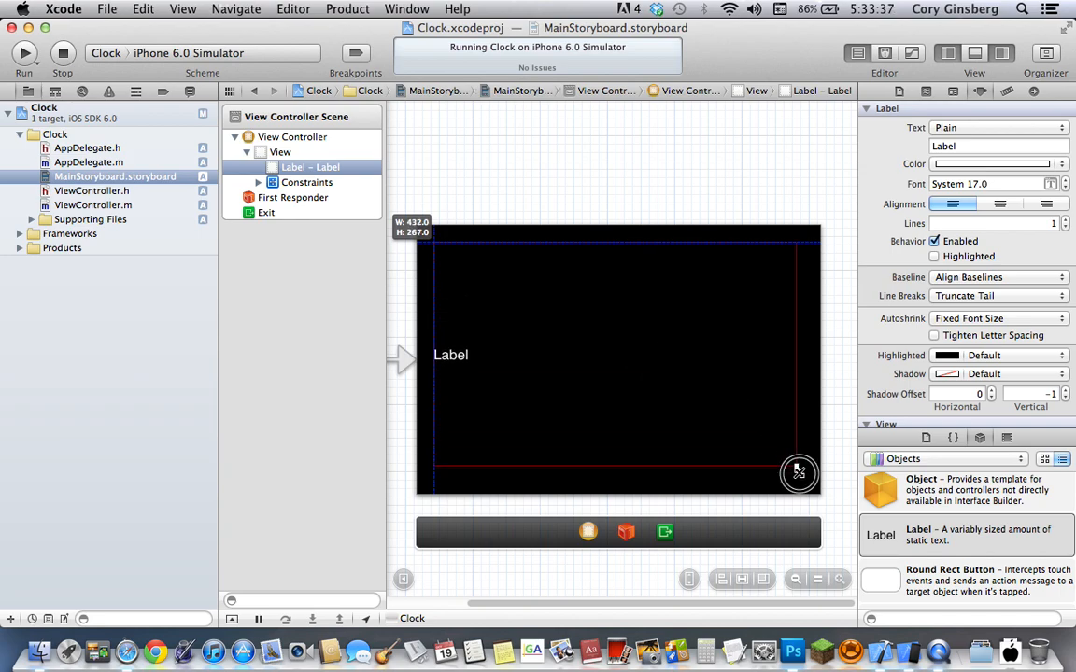
left_click_drag(798, 471, 805, 478)
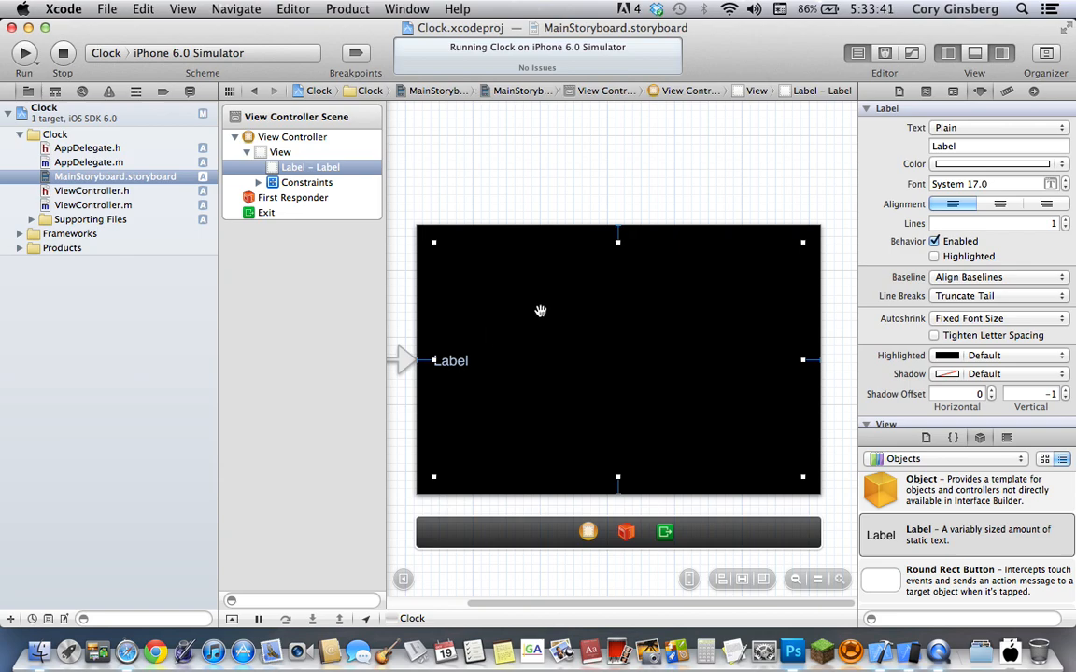
mouse_move(1018, 204)
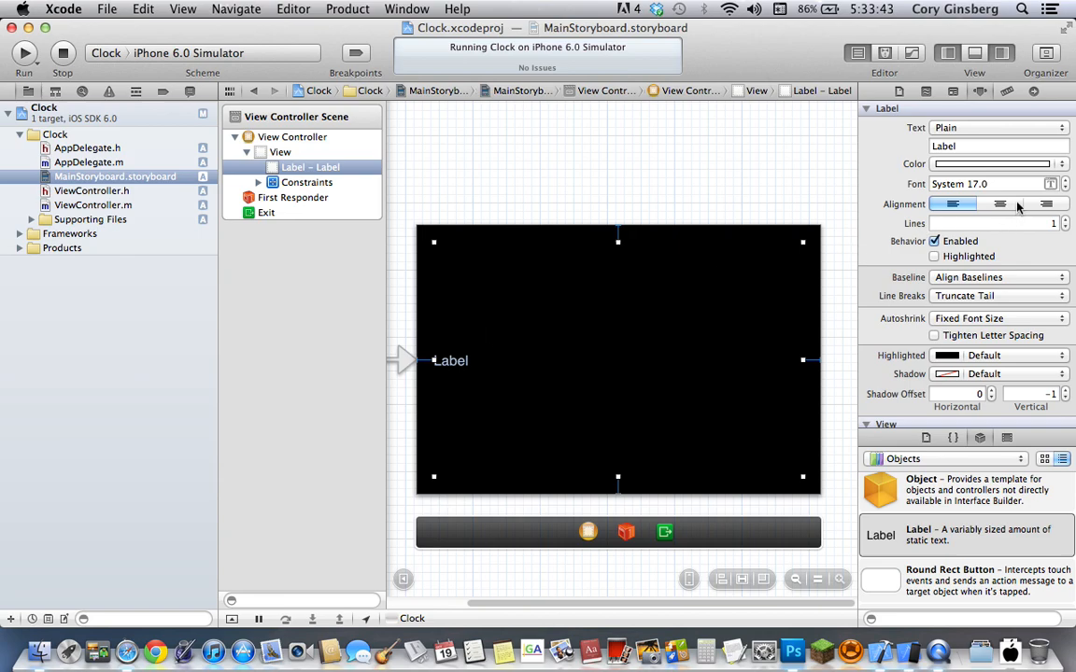
left_click(999, 204)
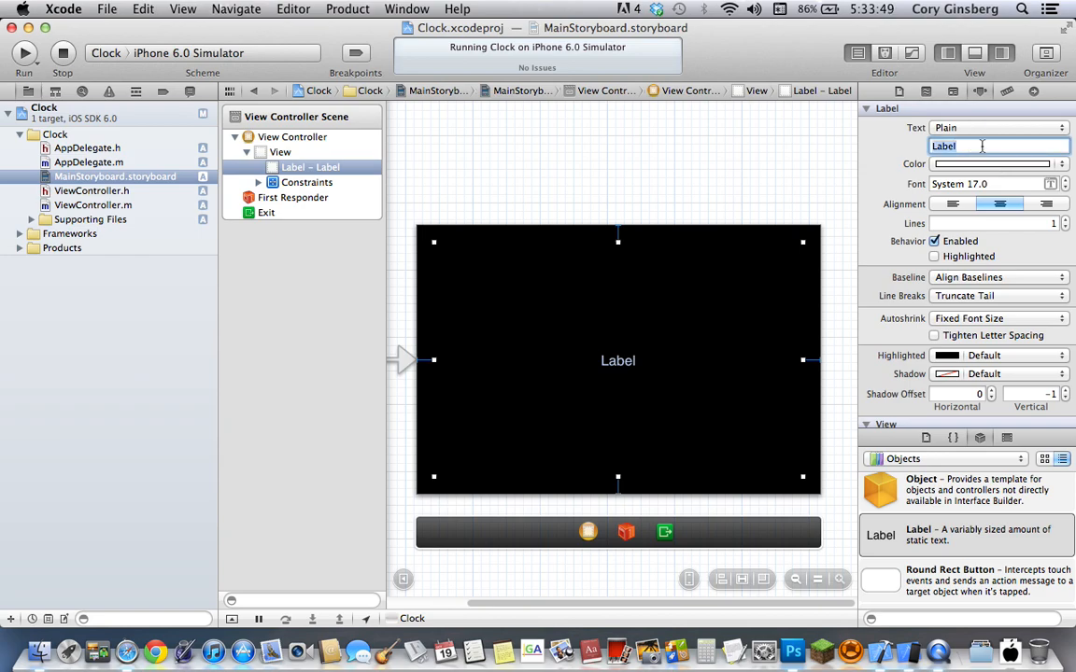
- Set the label text to '00:00:00 PM' and its system font size to 75 points
type(")")
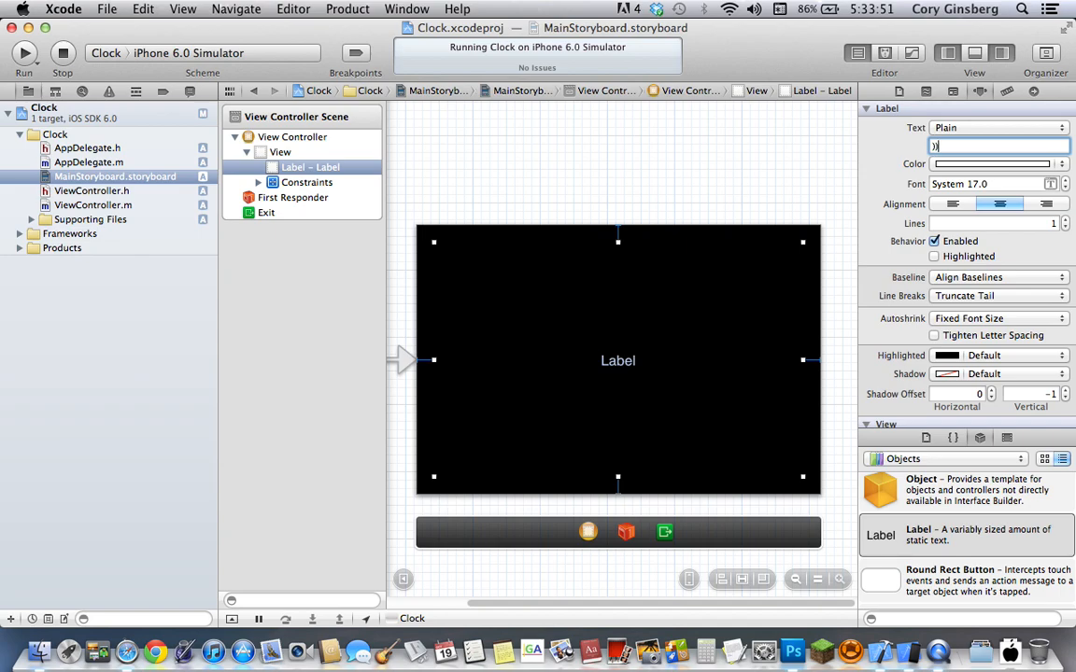
type("00:00:00 PM")
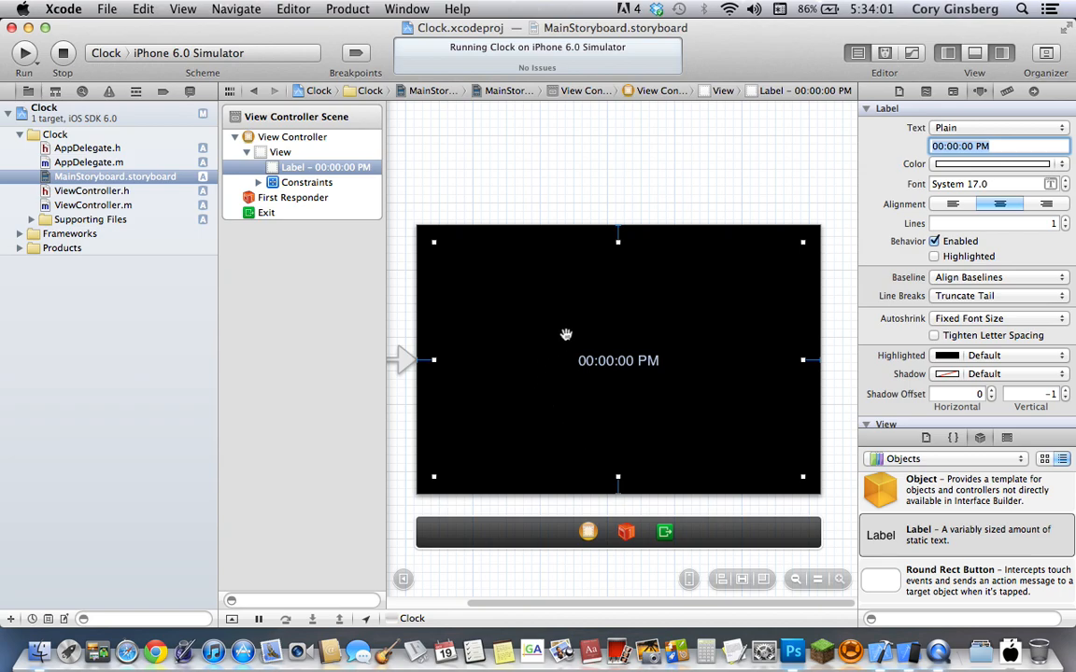
mouse_move(659, 415)
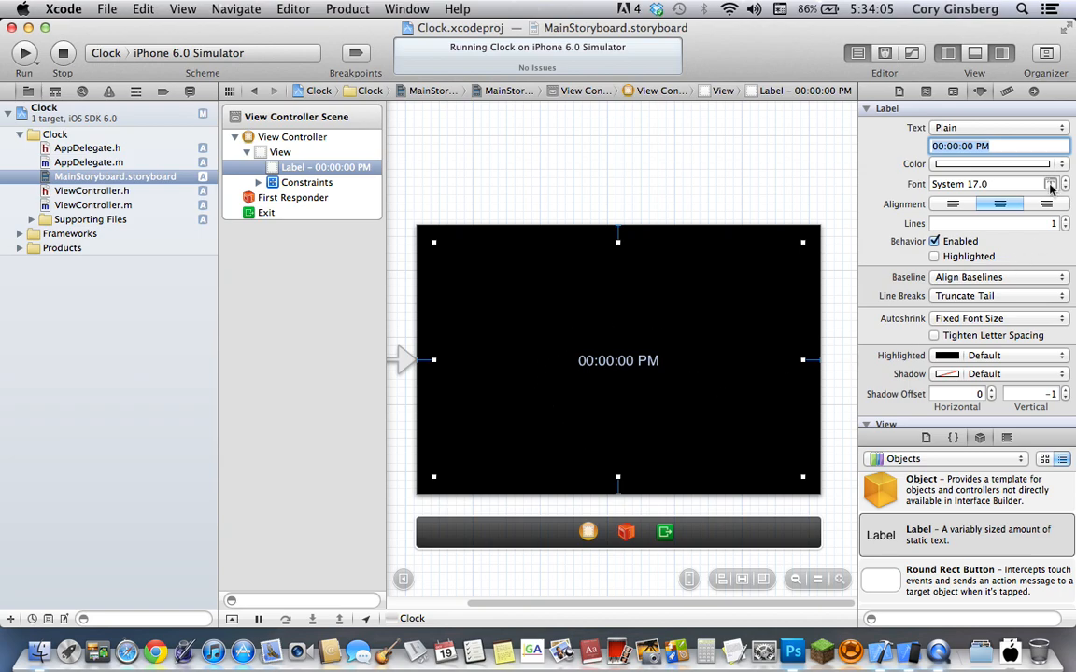
left_click(1050, 183)
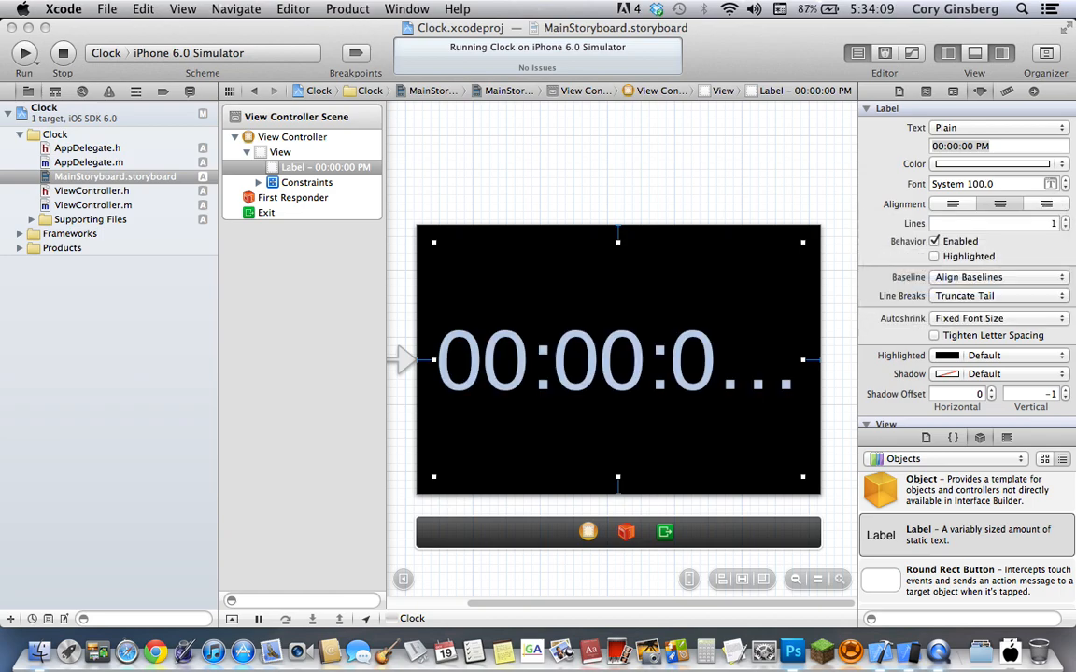
left_click(1050, 184)
type("75")
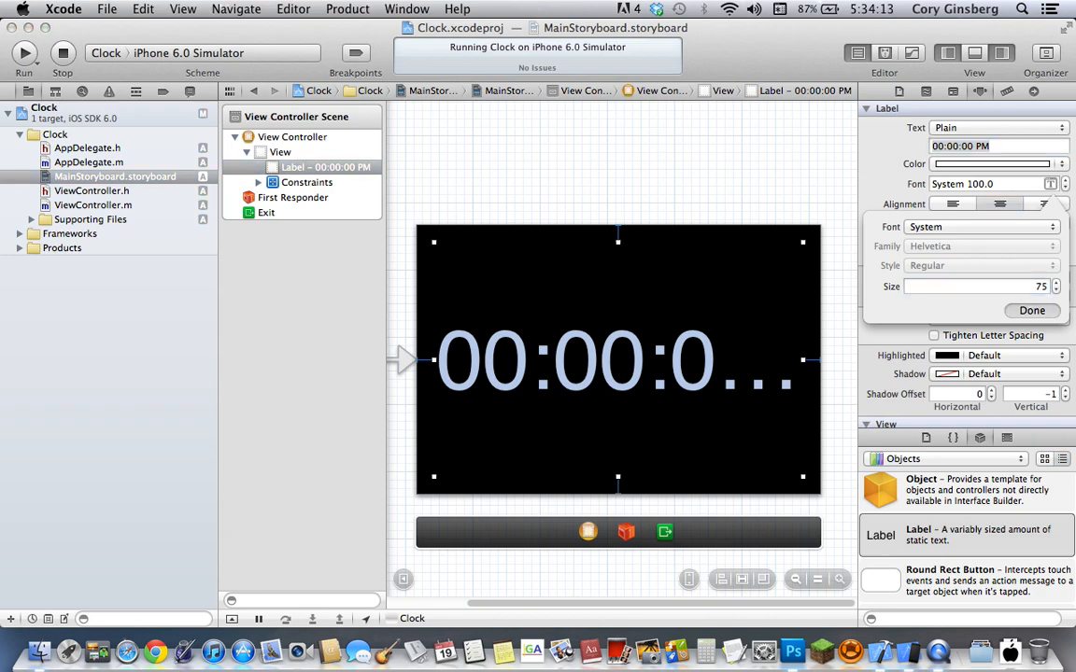
left_click(1031, 310)
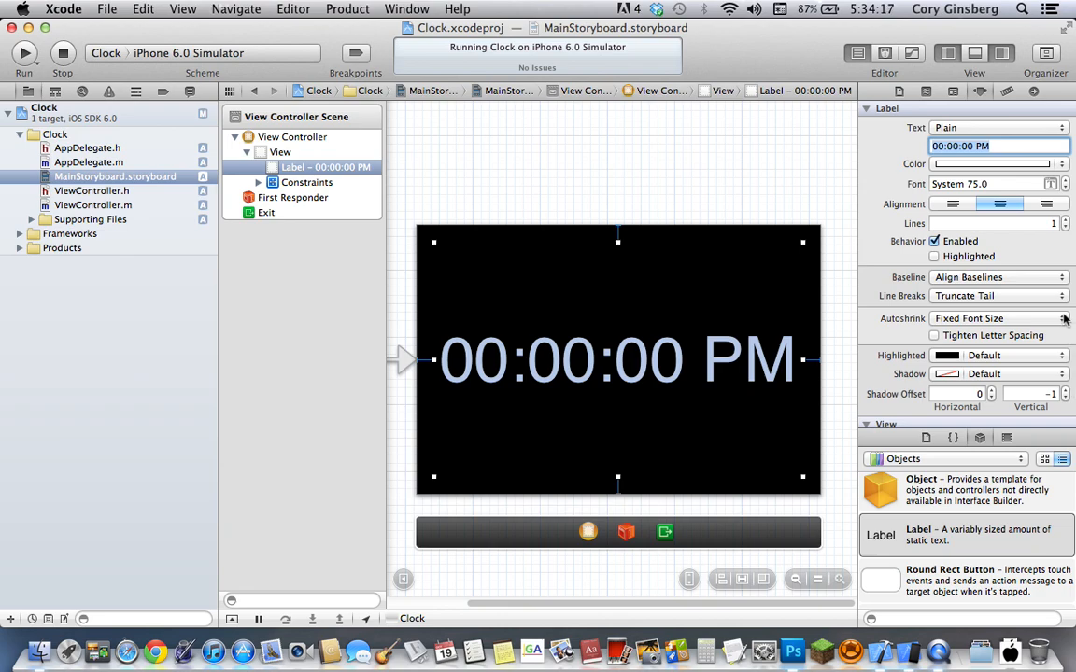
- Set the label's autoshrink to minimum font scale 0.1 with tighter letter spacing enabled
scroll("up", 3)
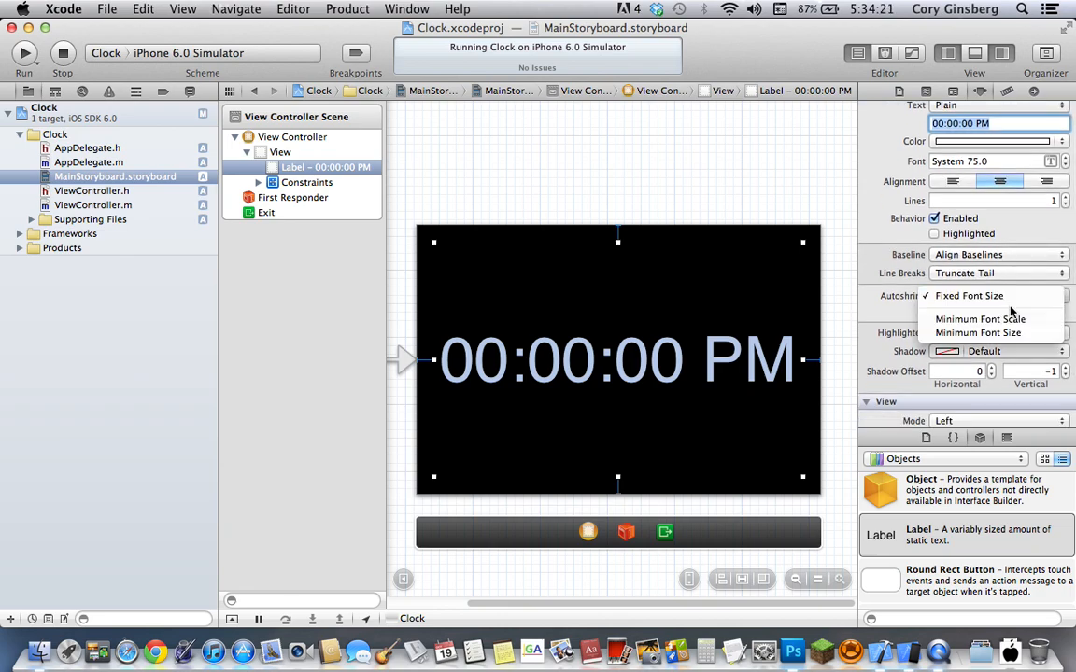
mouse_move(980, 319)
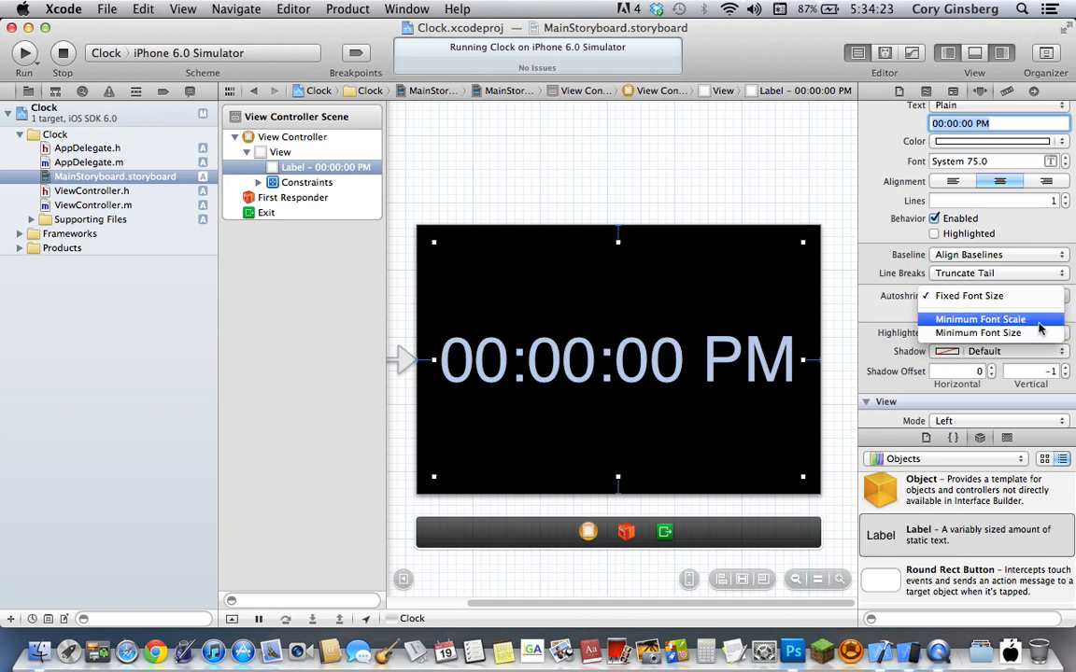
left_click(981, 319)
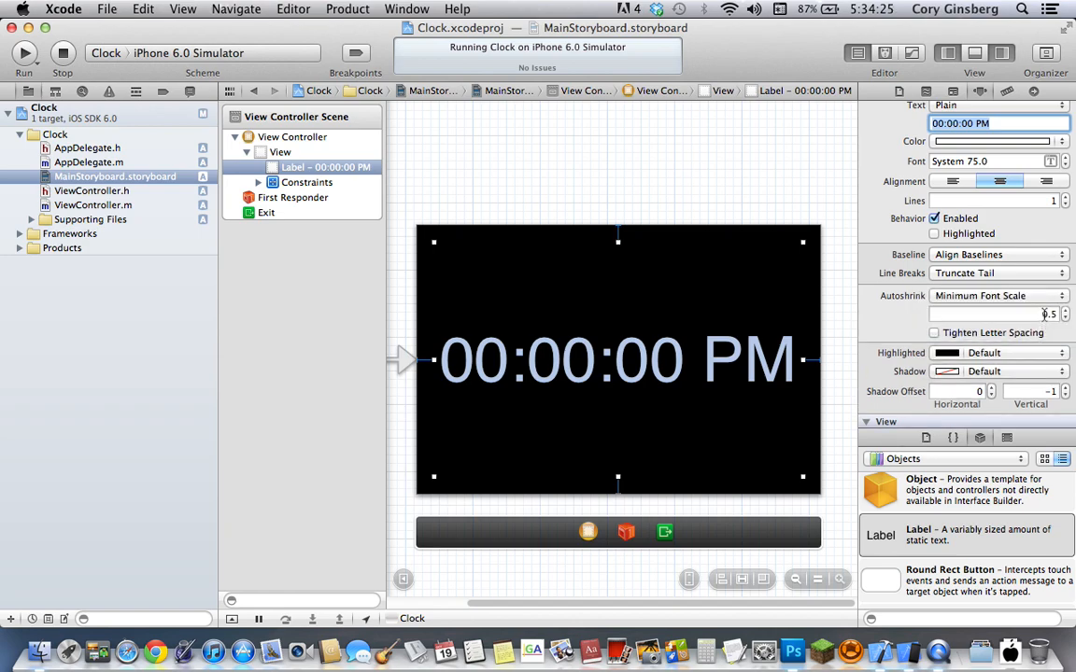
left_click(1064, 319)
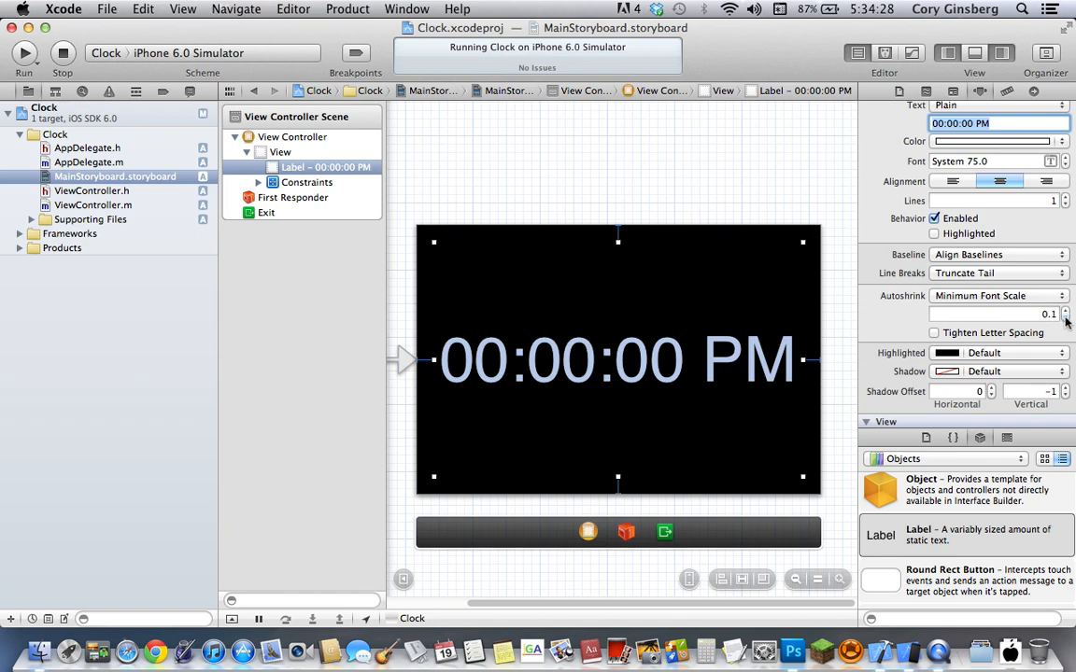
left_click(933, 333)
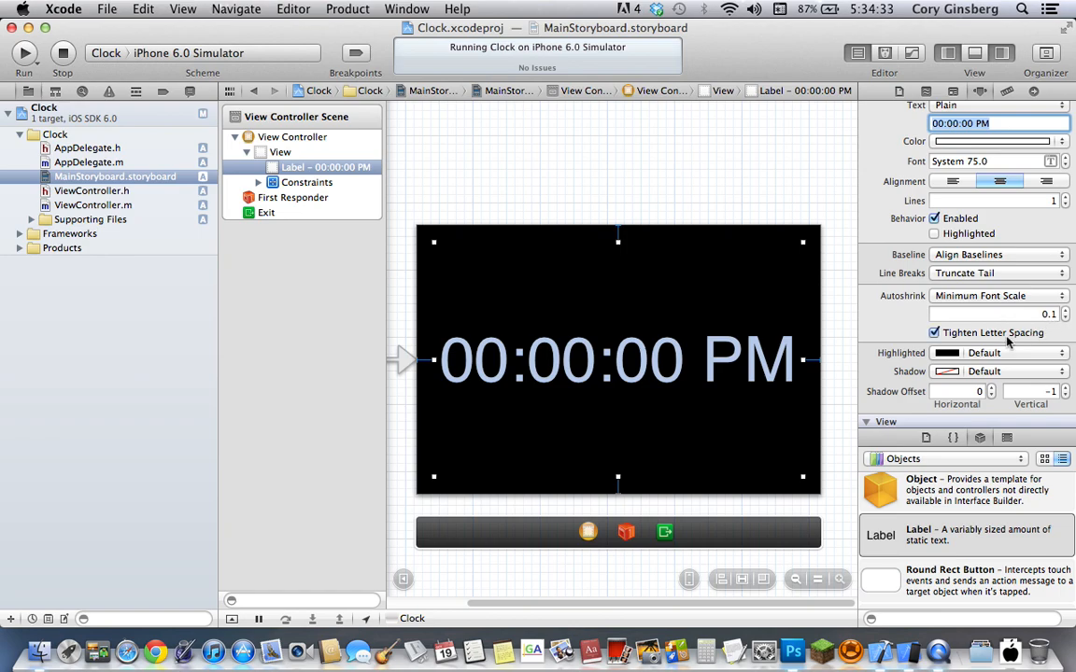
mouse_move(836, 381)
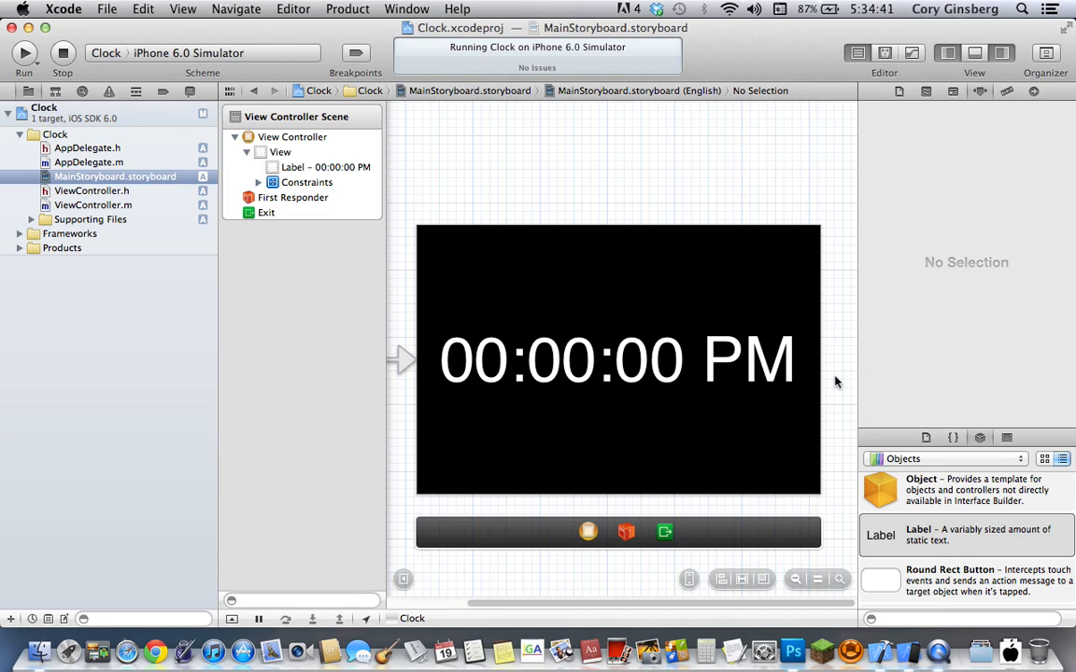
mouse_move(478, 173)
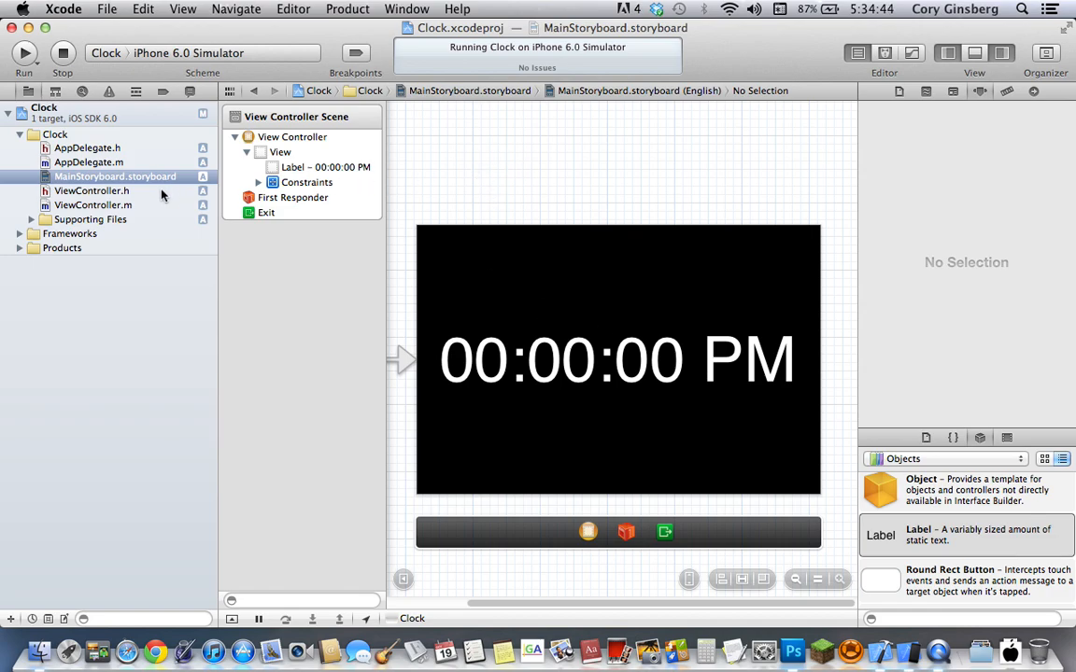
- Open ViewController.h to see the lblTime outlet and the currentTime and updateTimer declarations
left_click(92, 191)
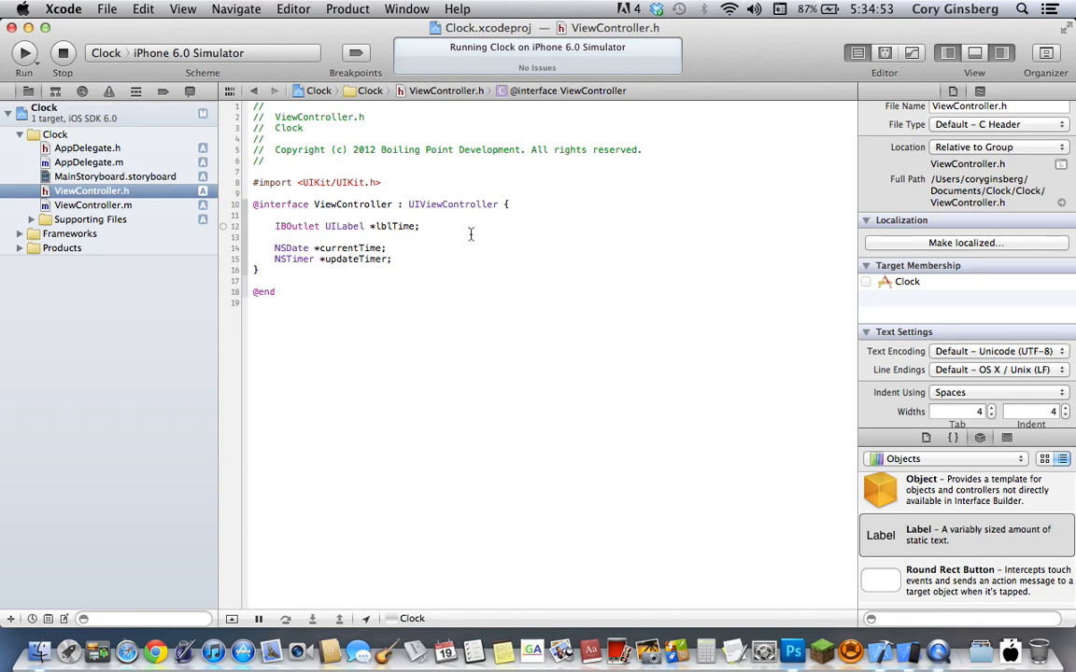
mouse_move(164, 190)
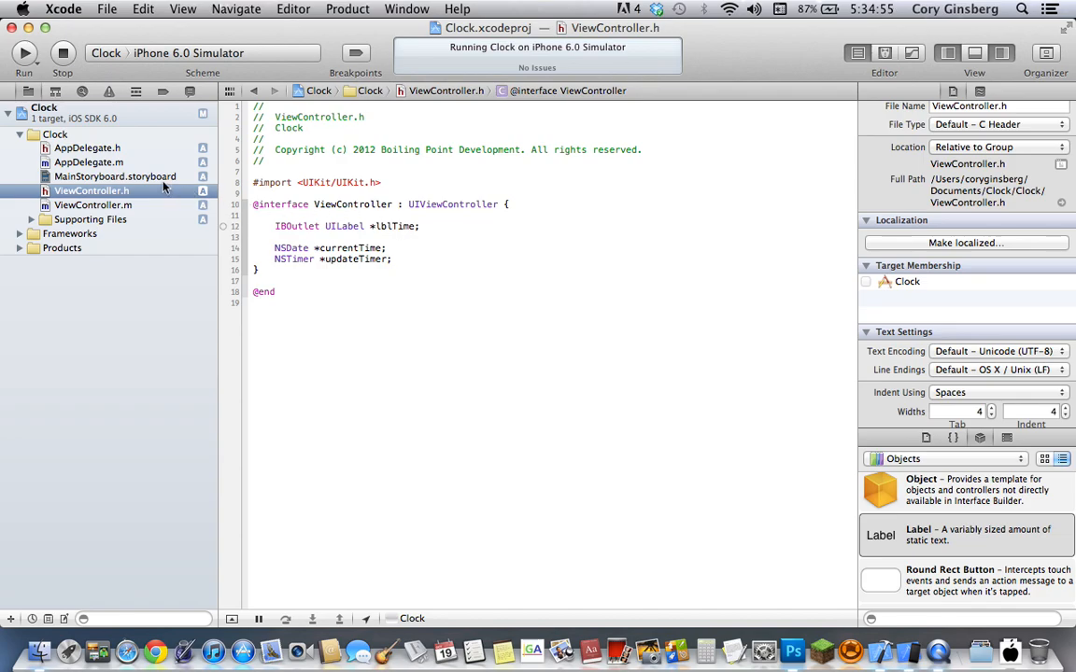
mouse_move(210, 206)
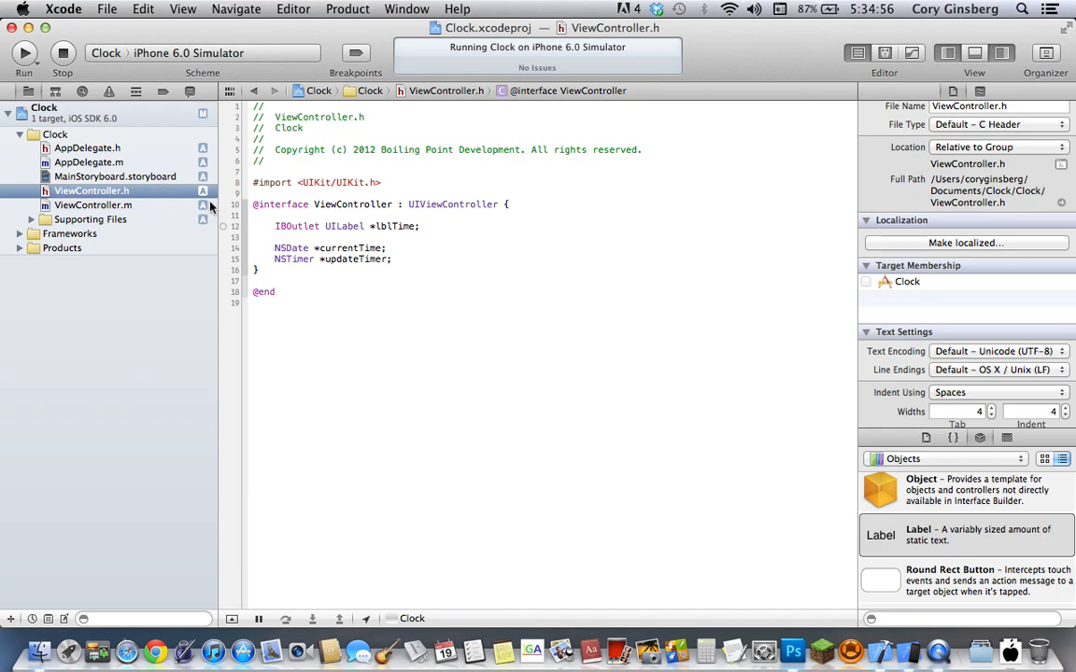
- Confirm in the storyboard that the lblTime outlet connects to the clock label
left_click(115, 176)
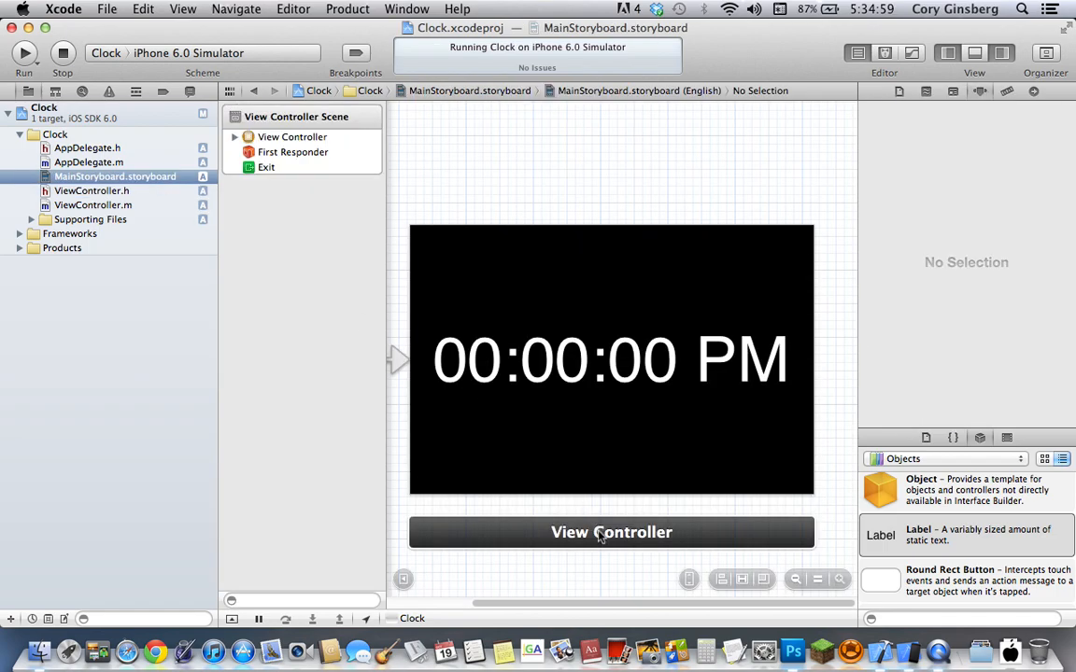
left_click(611, 532)
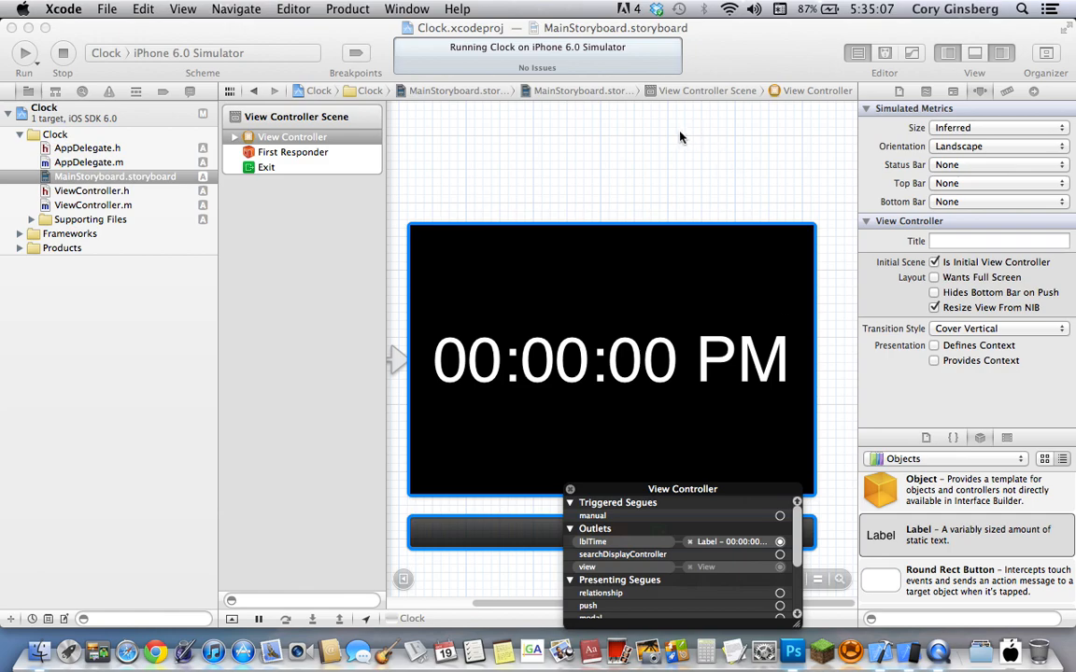
mouse_move(677, 363)
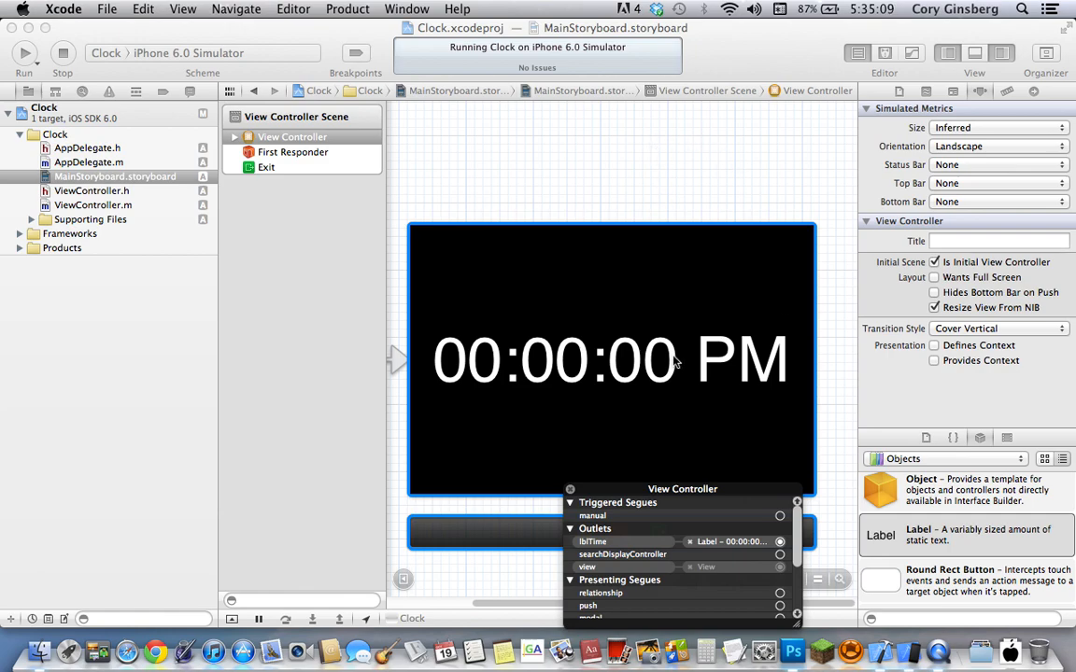
left_click(266, 267)
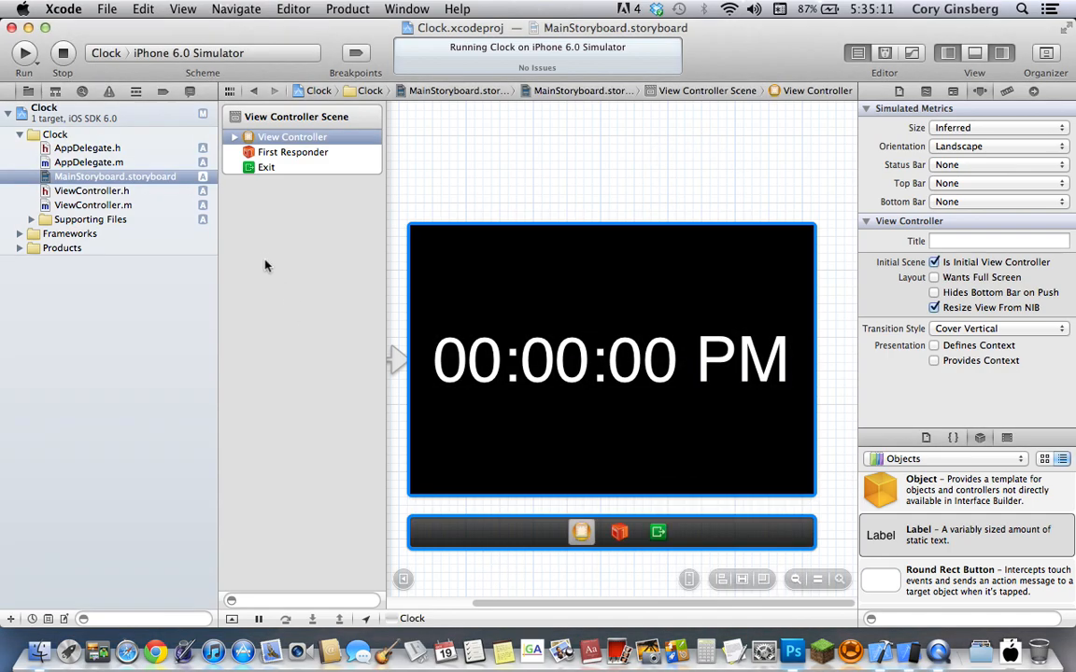
- Open ViewController.h, then ViewController.m to review the updateTime timer code
left_click(92, 190)
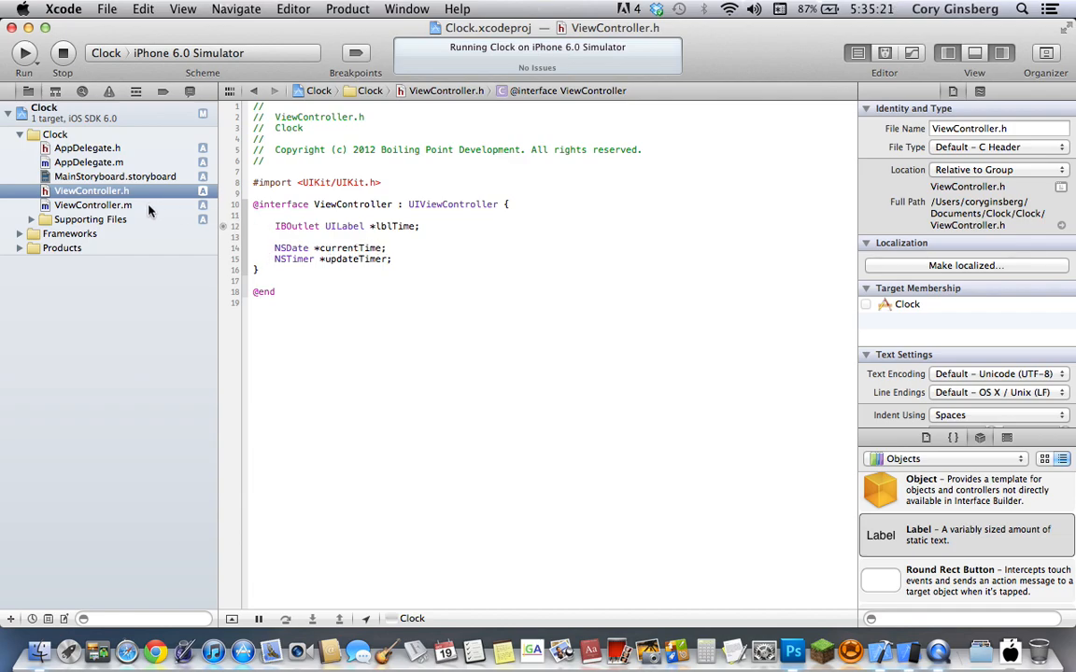
left_click(92, 205)
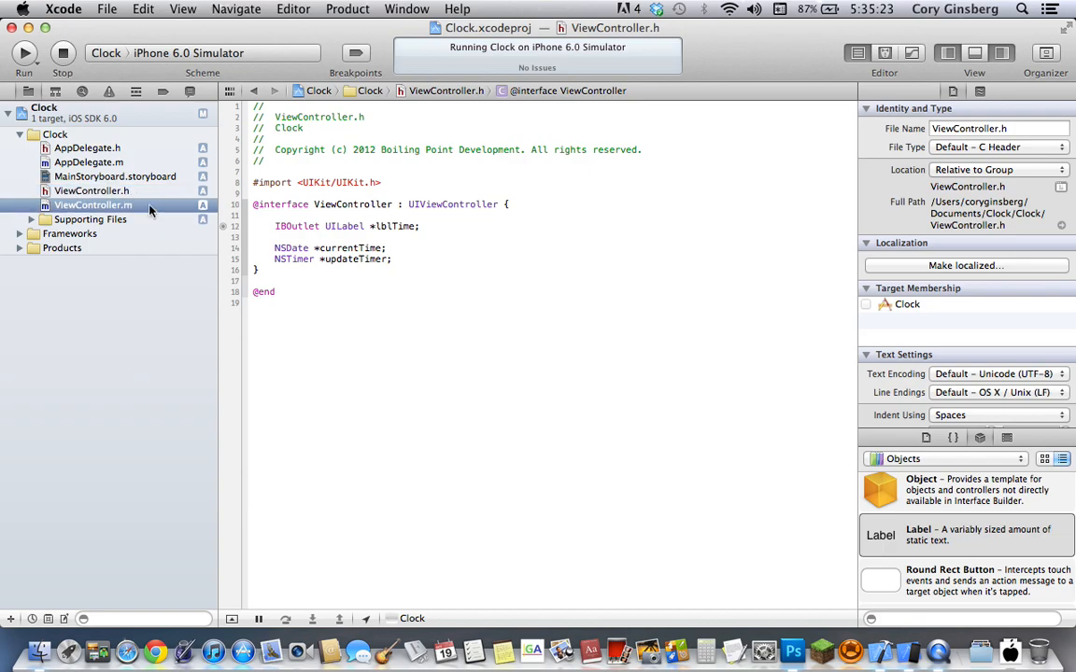
left_click(93, 205)
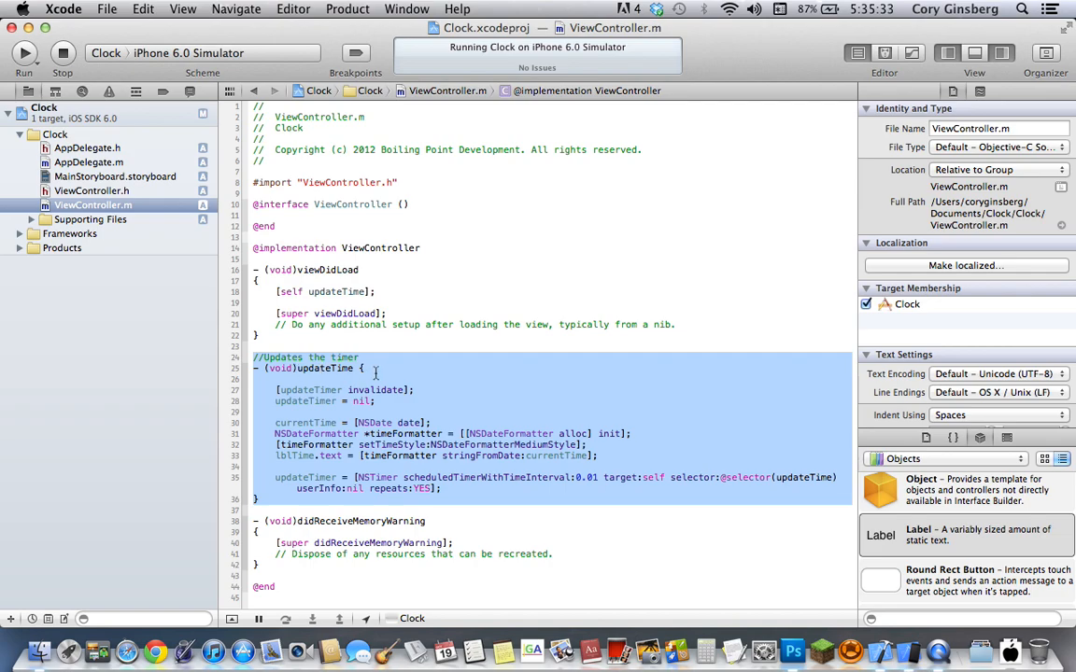
- Comment out the '[updateTimer invalidate];' and nil-reset lines in updateTime
left_click(376, 368)
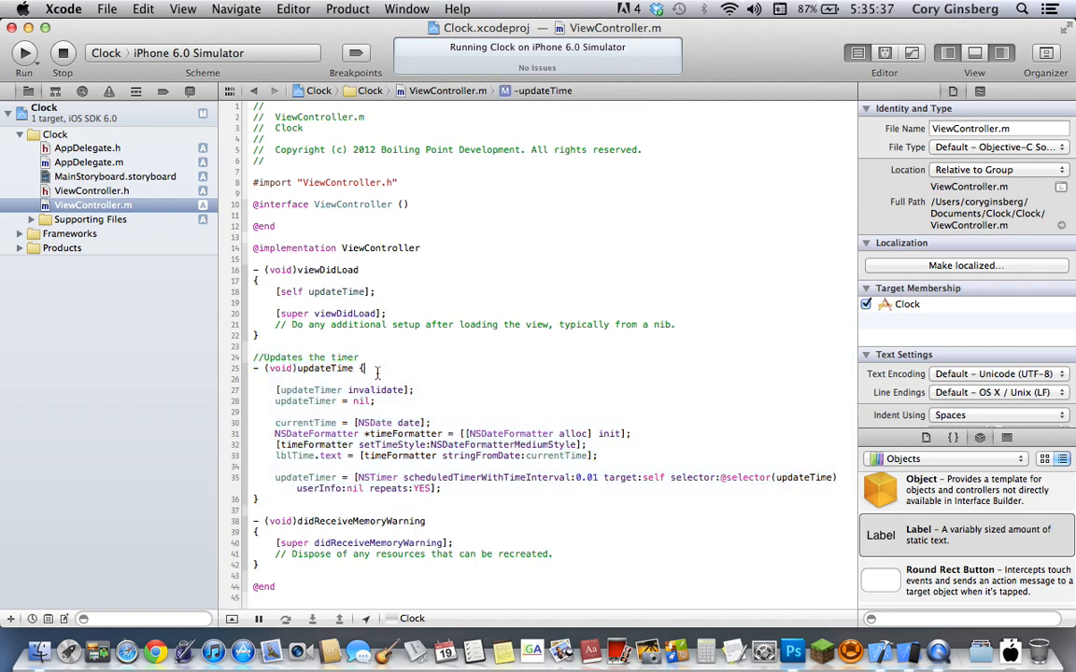
mouse_move(464, 403)
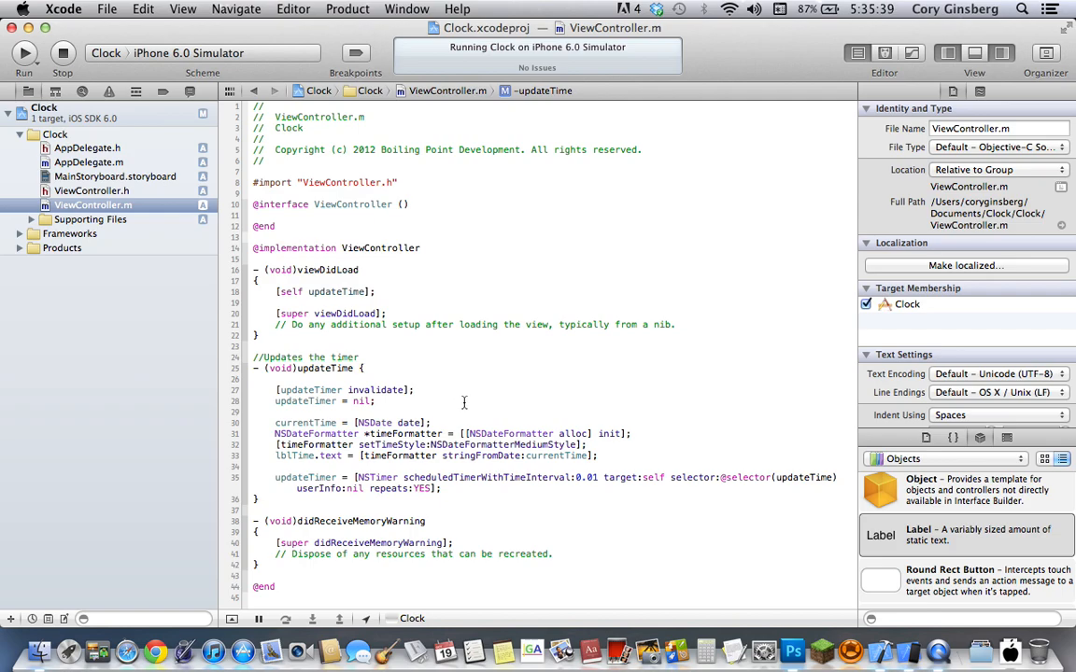
double_click(336, 389)
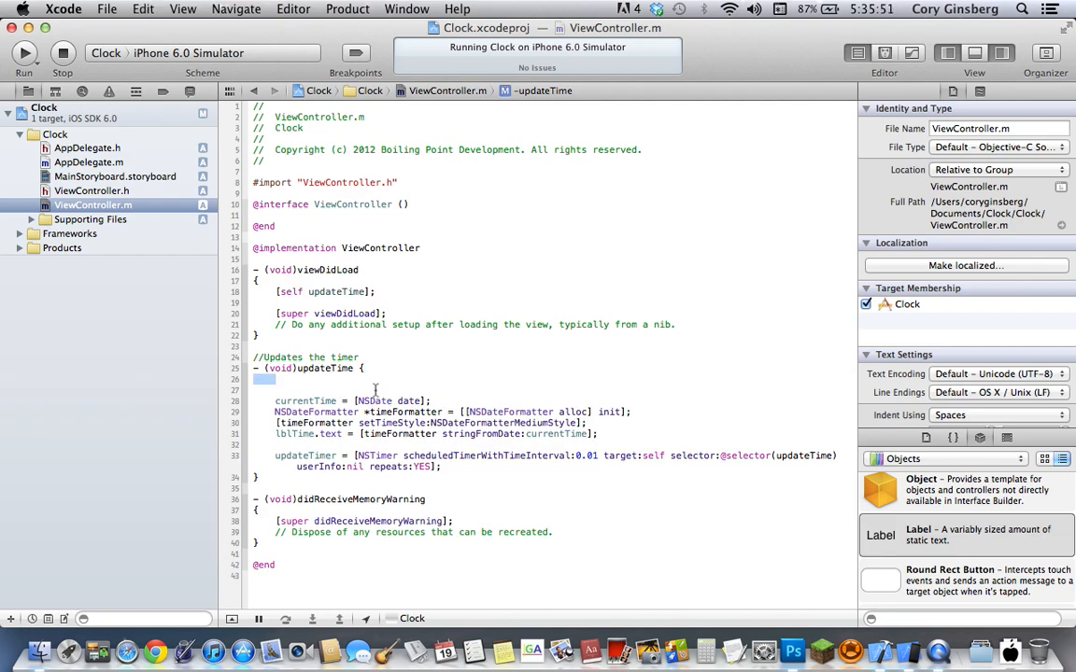
type("[updateTimer invalidate];")
left_click(551, 389)
type("//updateTimer = nil;")
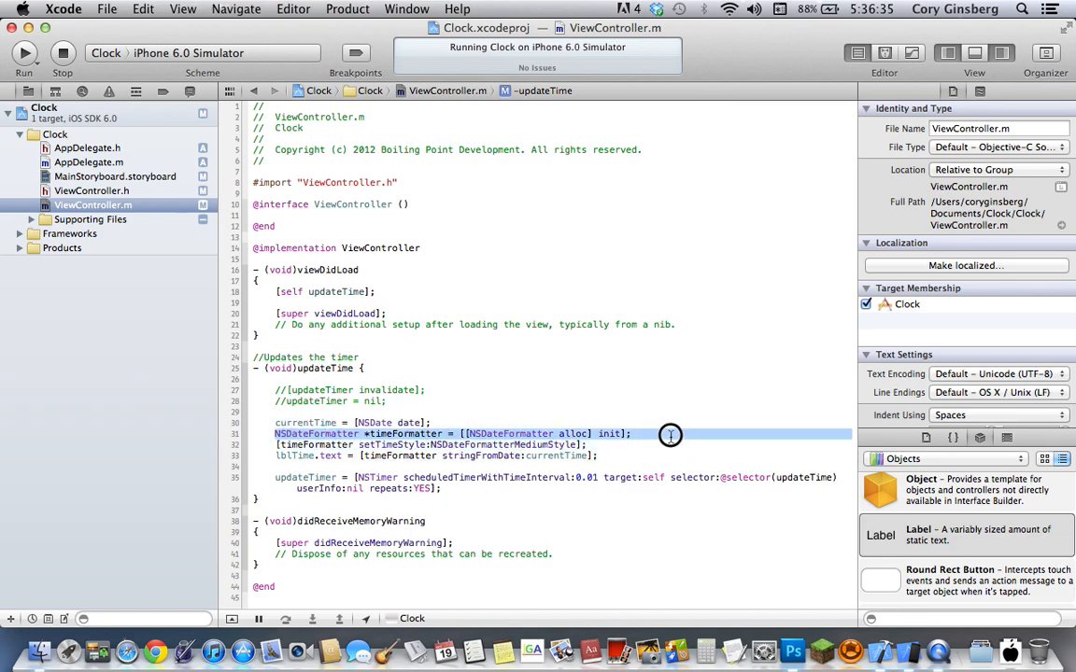
- End the current Clock app run, keeping the timer reset lines commented out
left_click(336, 433)
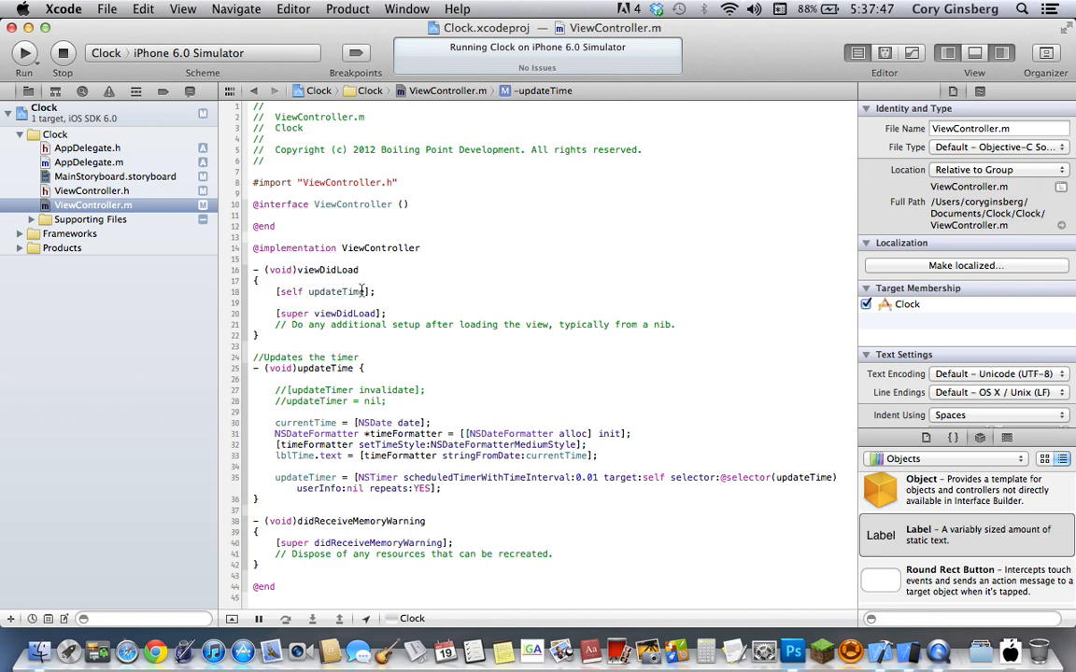
mouse_move(178, 149)
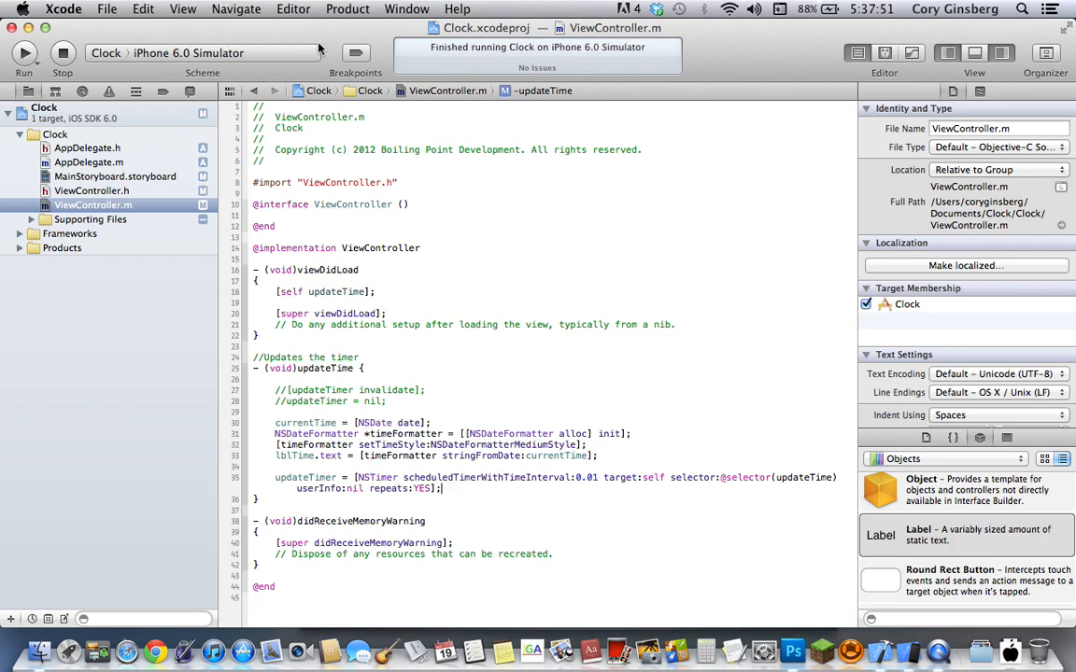
- Run the Clock app in iOS Simulator so the label shows the live time, 5:37:57 PM
left_click(23, 52)
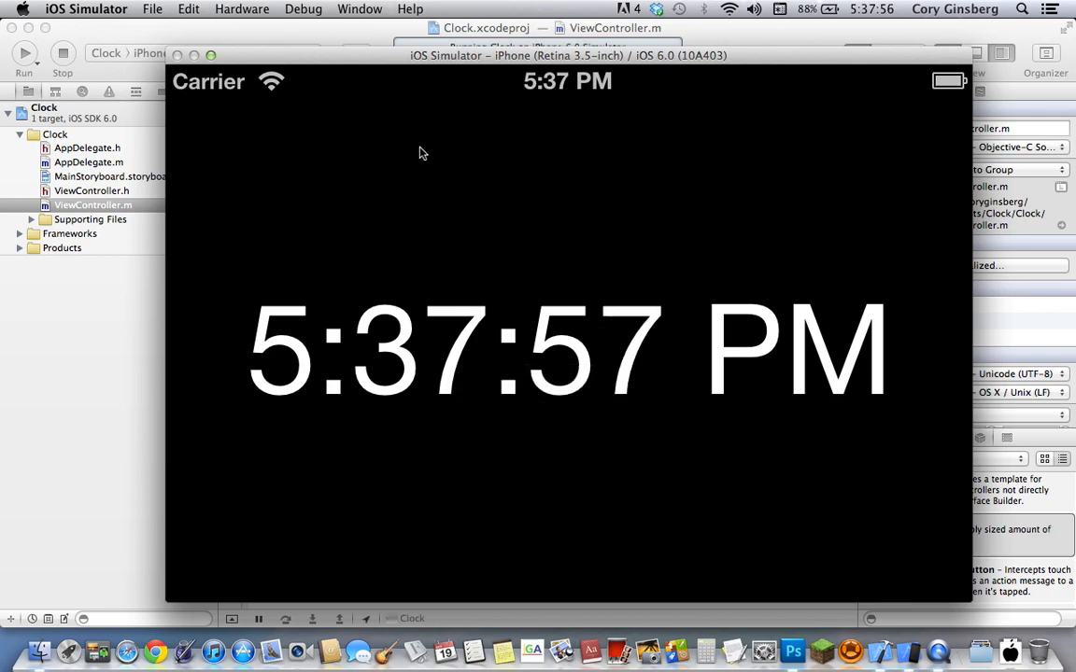
mouse_move(637, 219)
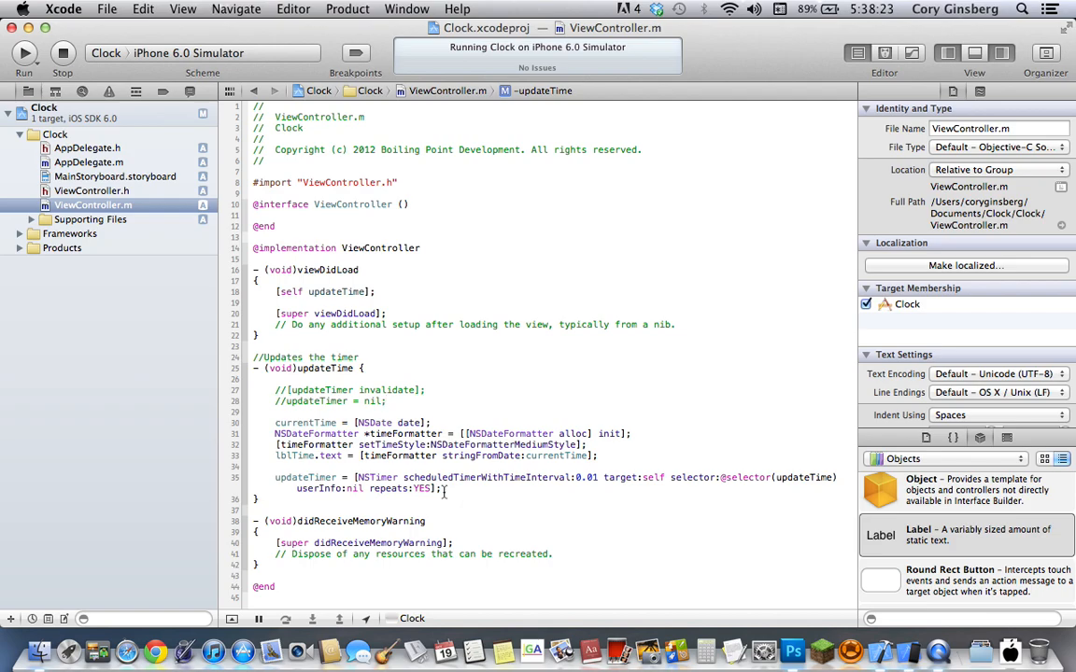
- Uncomment the timer invalidate and nil lines, then relaunch the app showing 5:38:41 PM
left_click(388, 401)
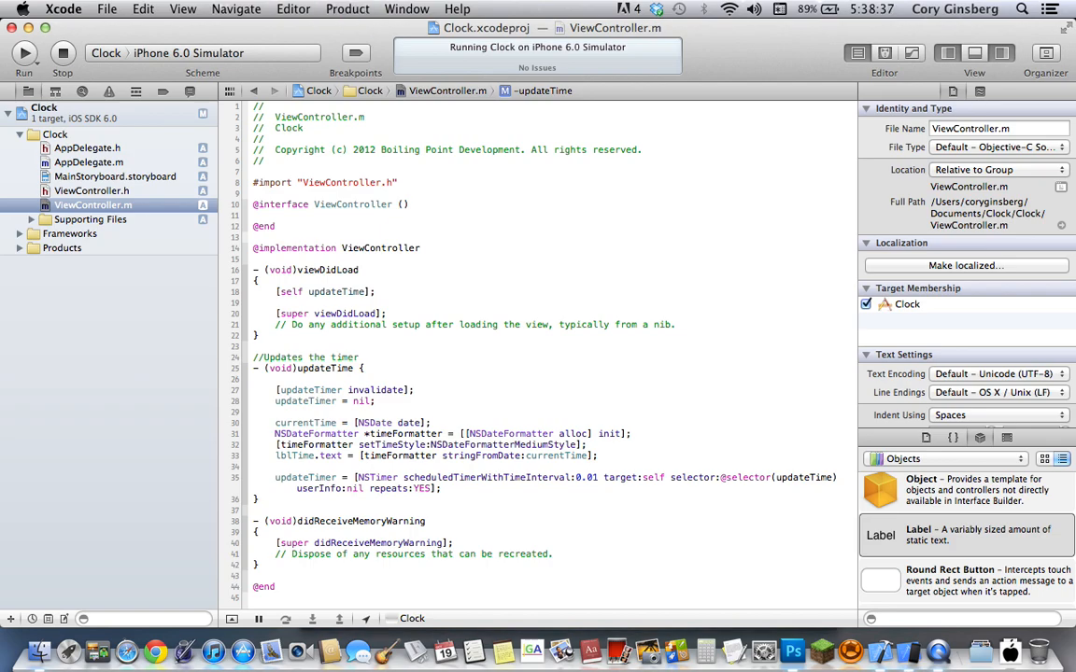
left_click(23, 53)
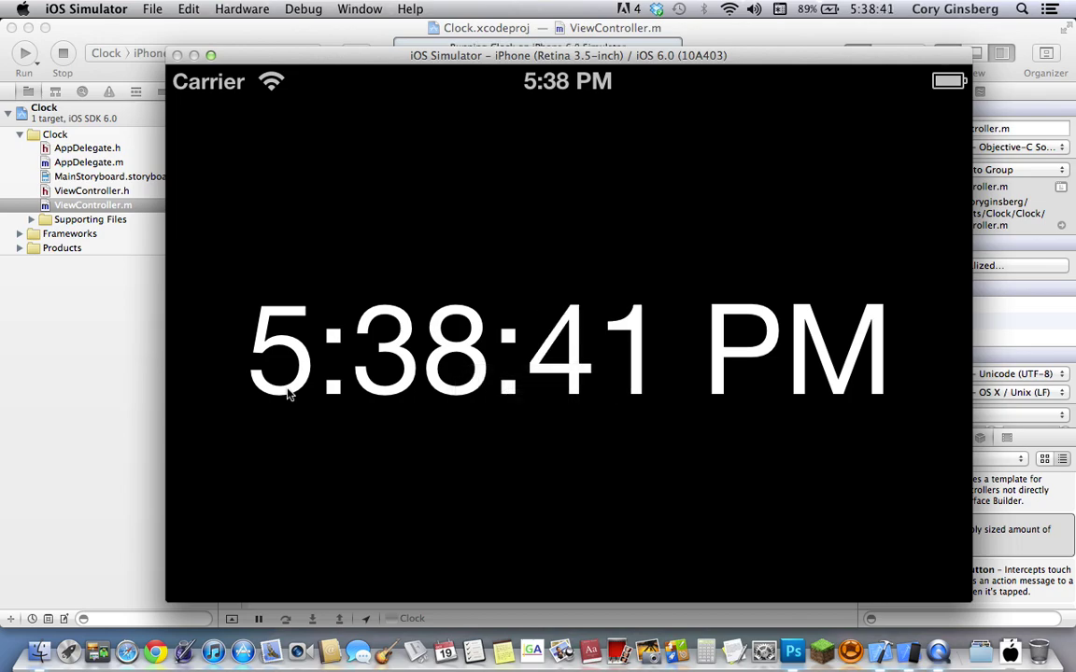
mouse_move(517, 412)
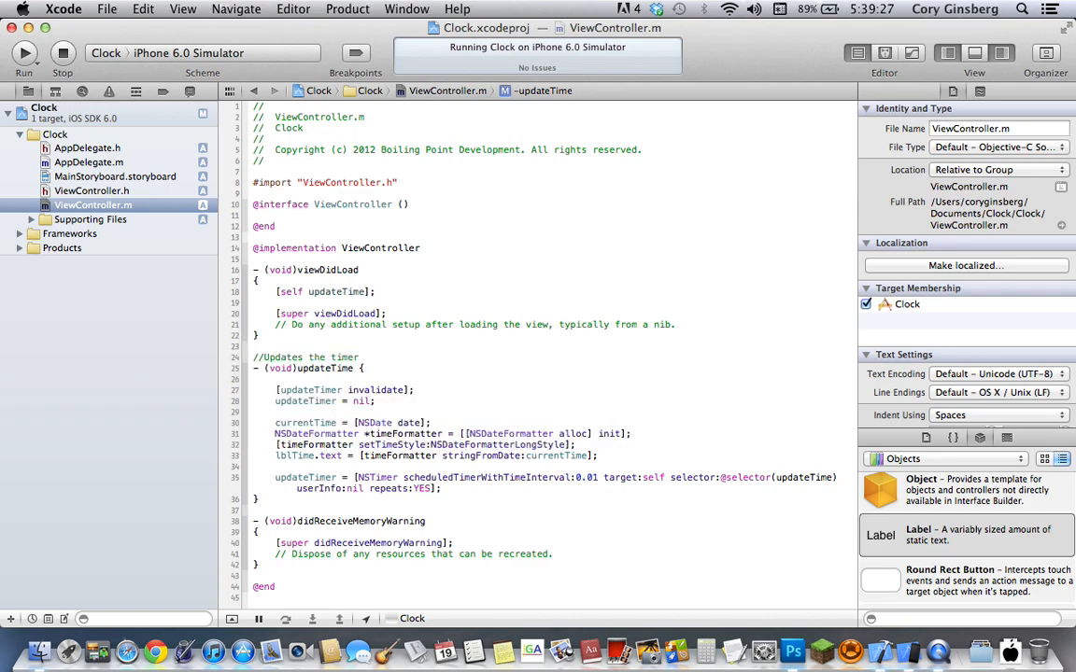
- Rerun the project and reopen the Clock app, now showing 5:40:05 PM Central Daylight Time
left_click(23, 53)
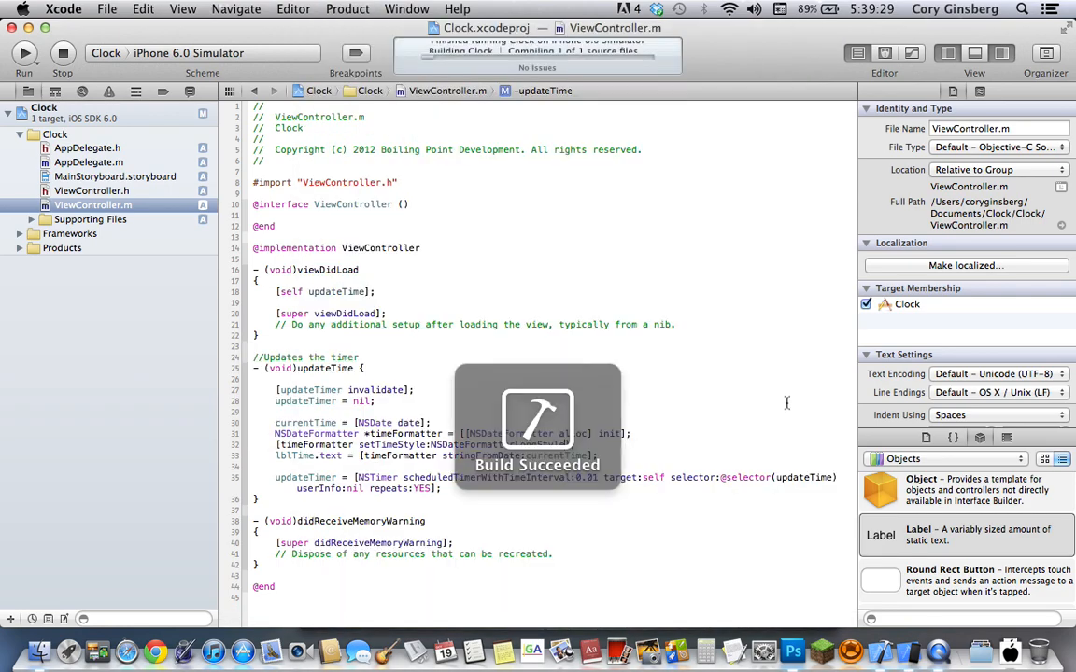
left_click(24, 53)
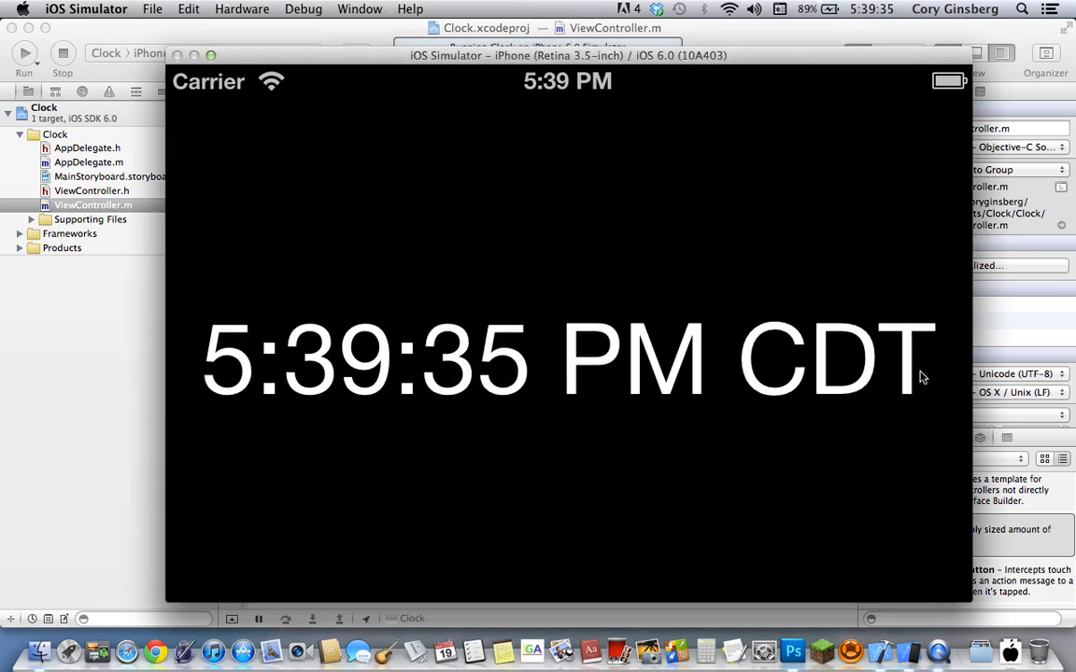
mouse_move(905, 458)
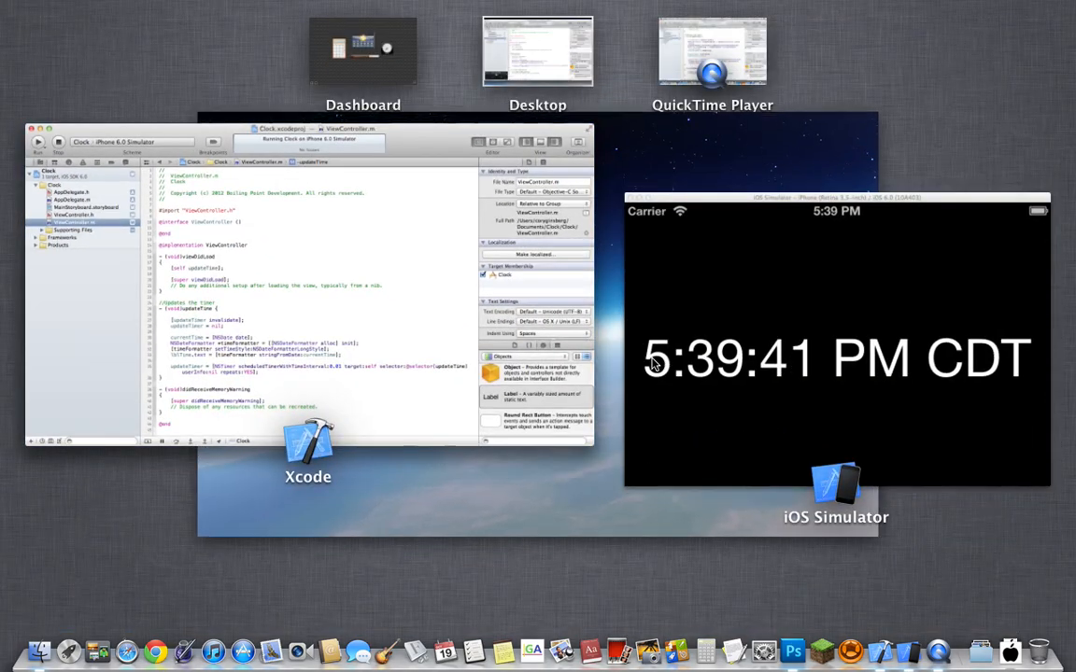
left_click(835, 346)
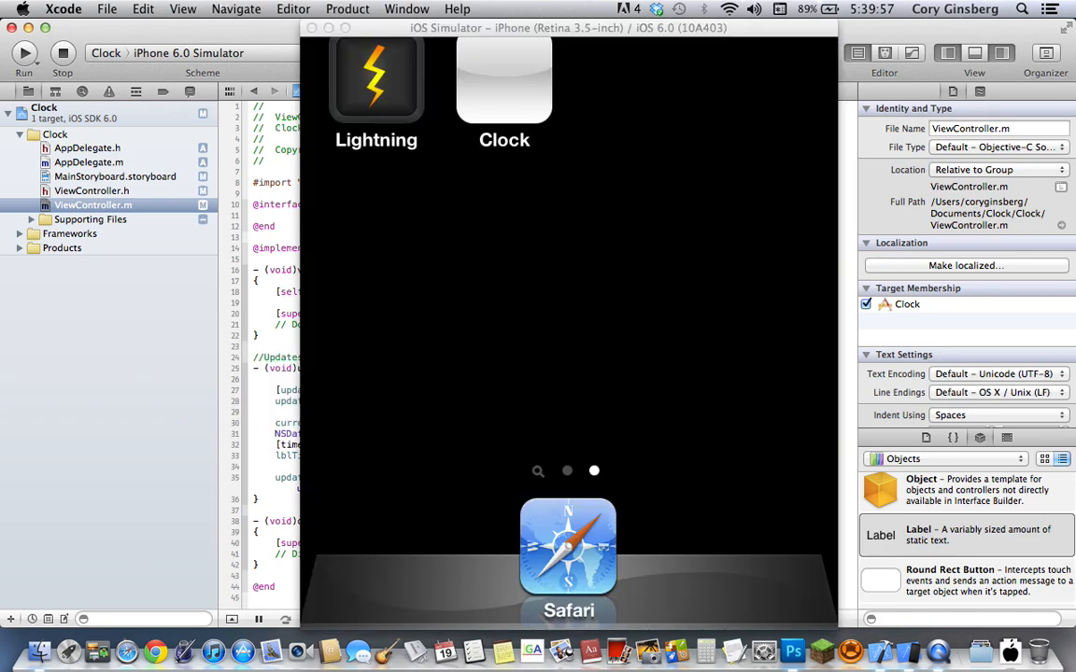
left_click(24, 53)
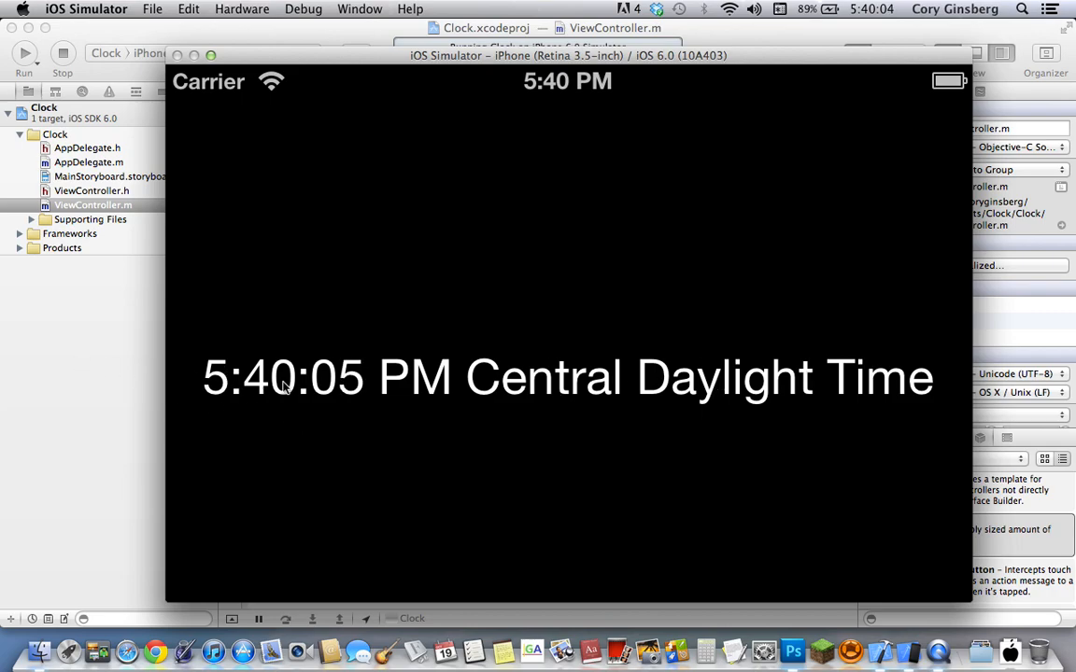
mouse_move(446, 423)
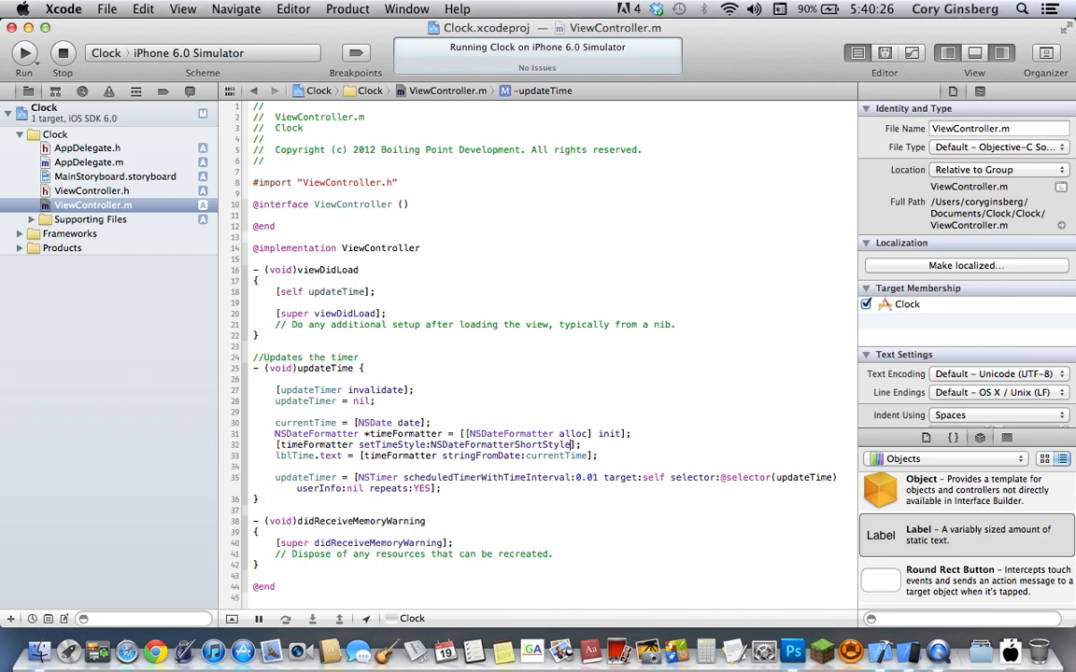
- Run the short time style build so the Simulator clock shows 5:40 PM
left_click(23, 52)
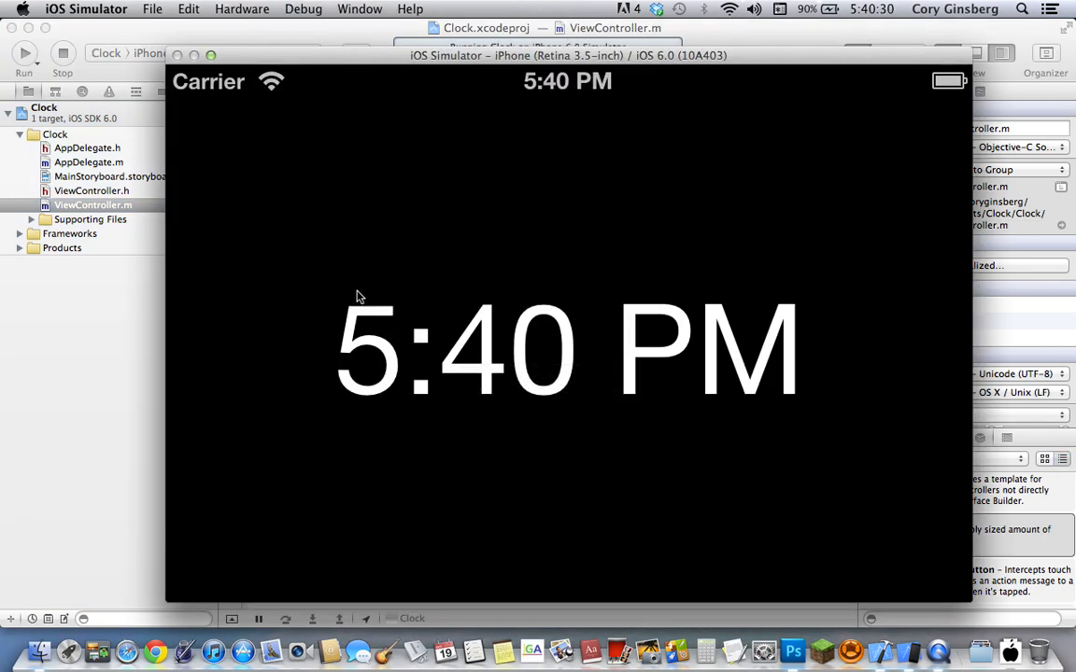
mouse_move(551, 371)
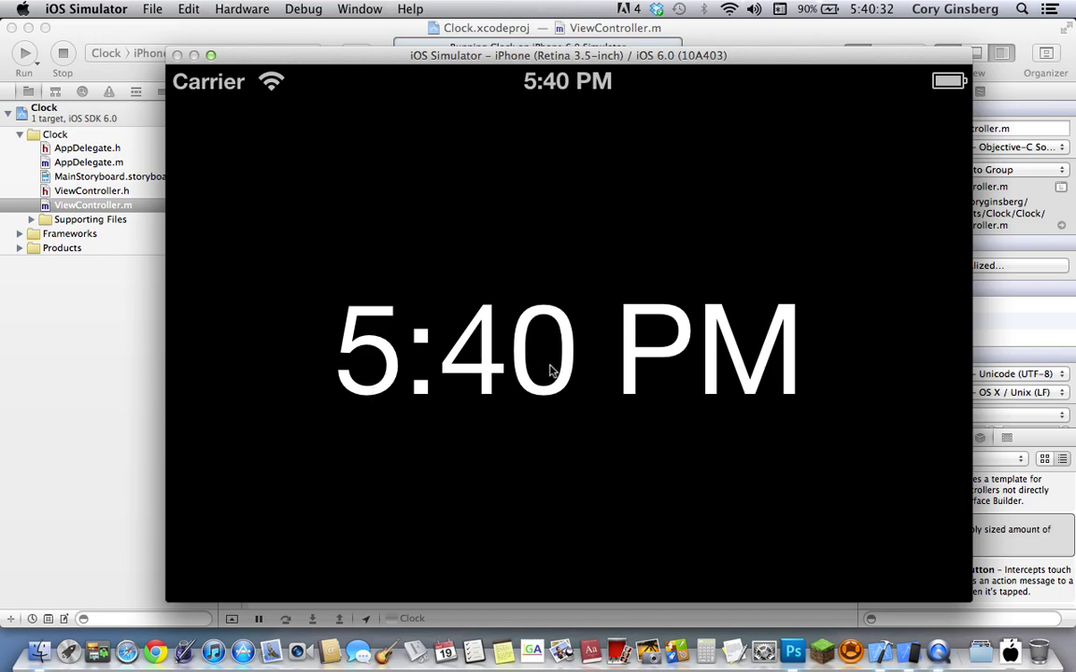
mouse_move(981, 376)
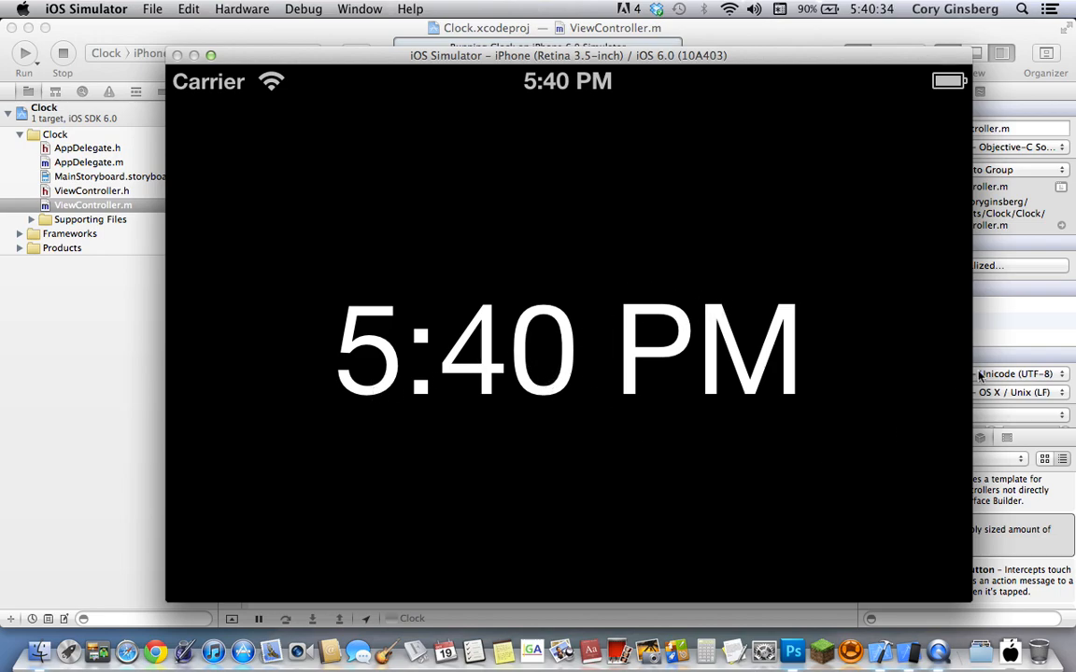
mouse_move(679, 406)
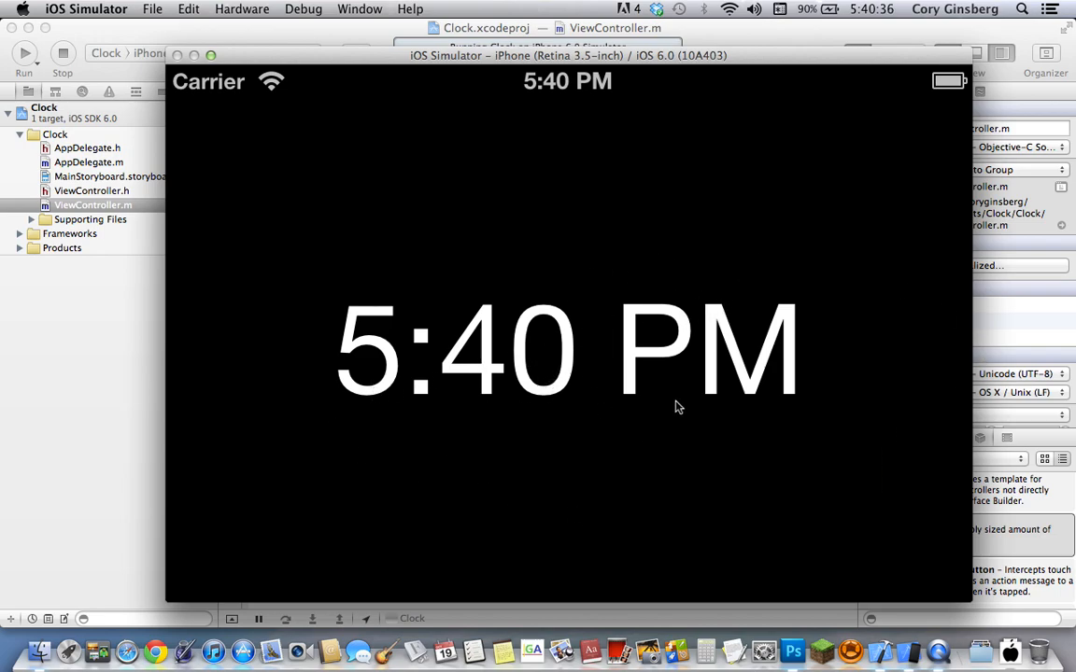
mouse_move(321, 377)
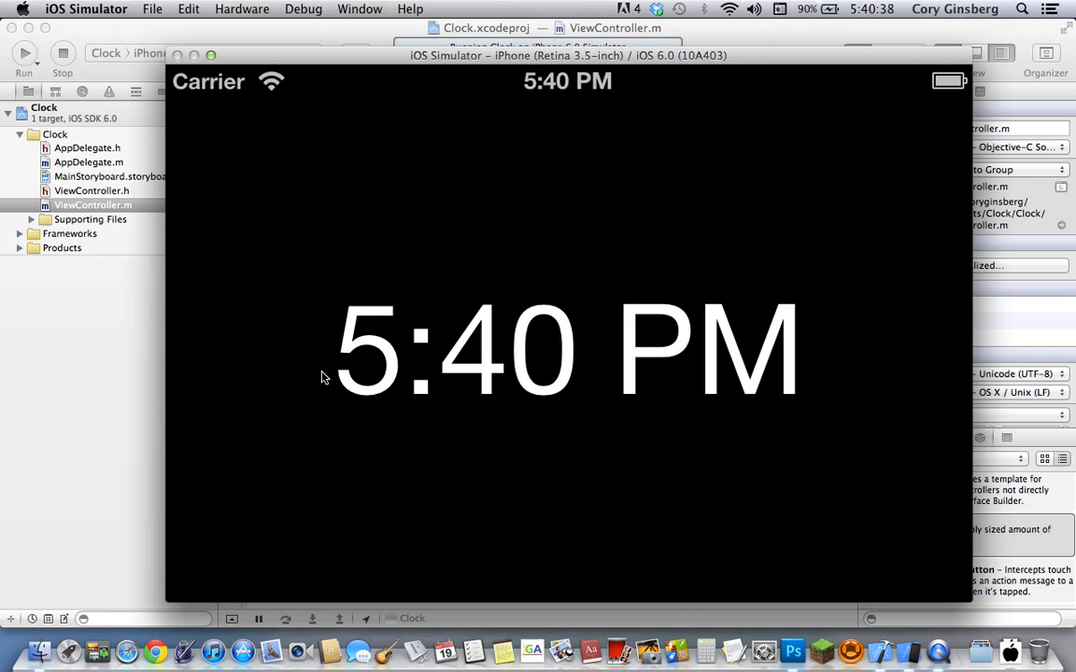
mouse_move(549, 367)
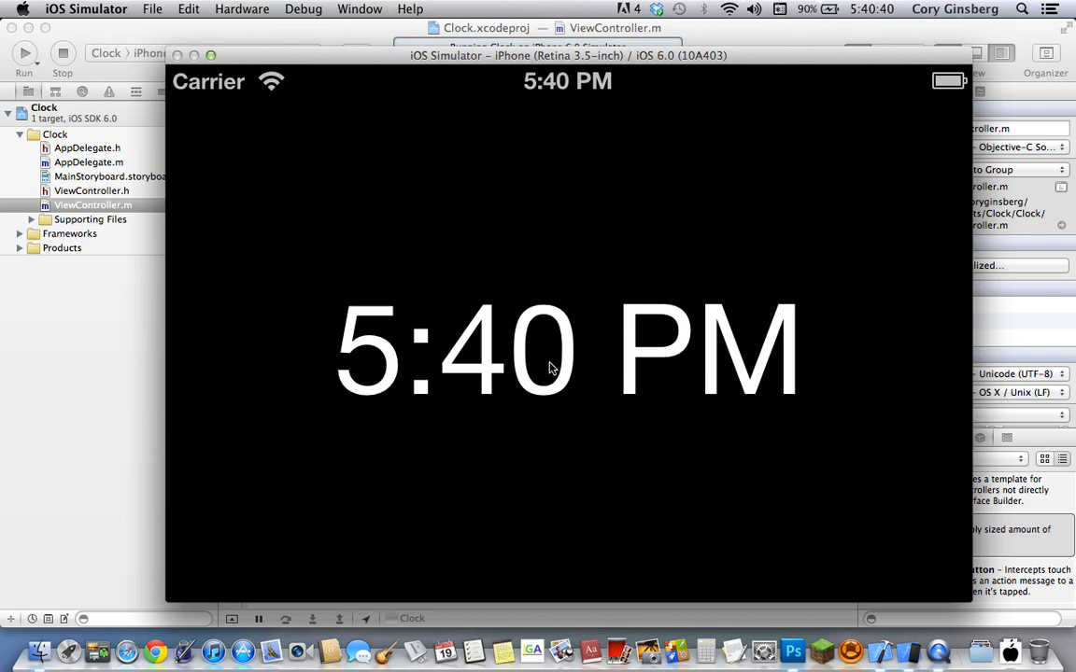
mouse_move(662, 153)
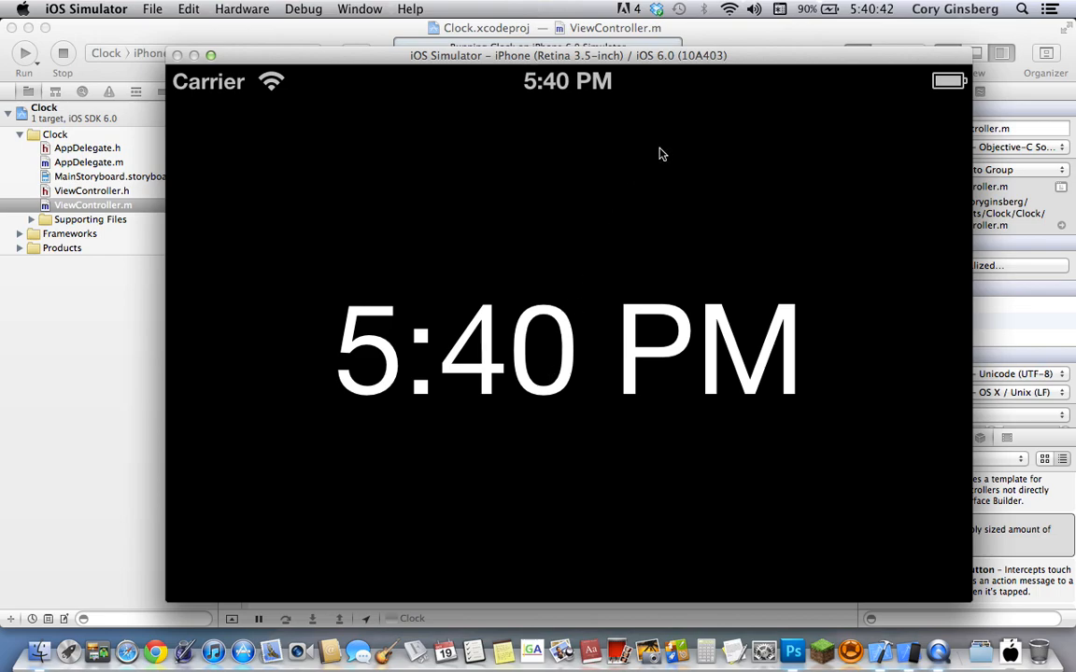
mouse_move(502, 115)
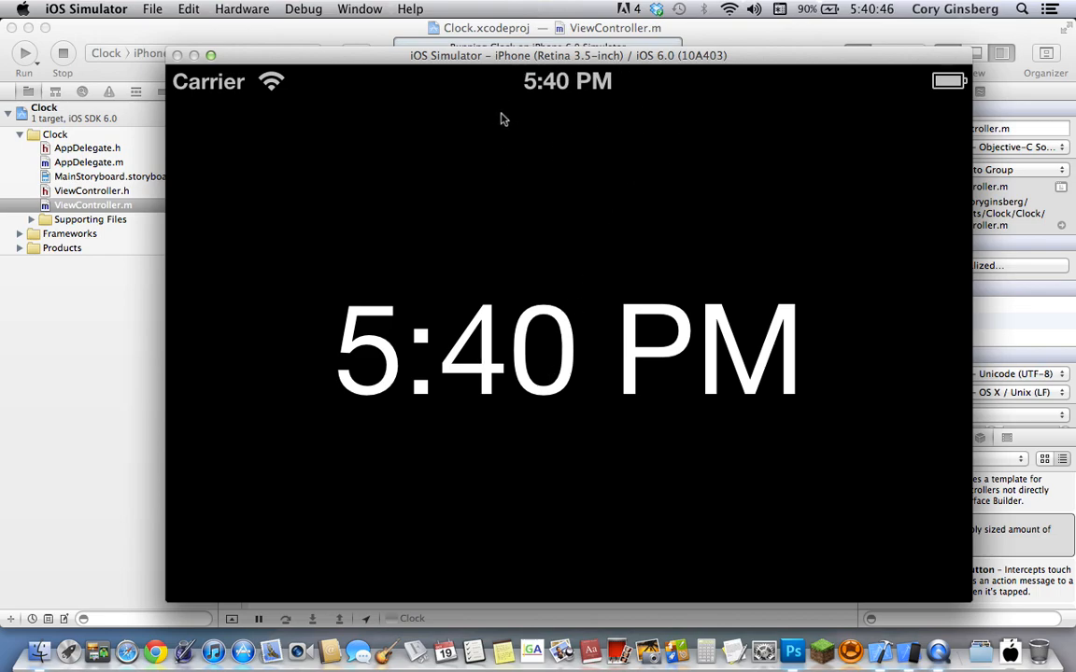
mouse_move(87, 312)
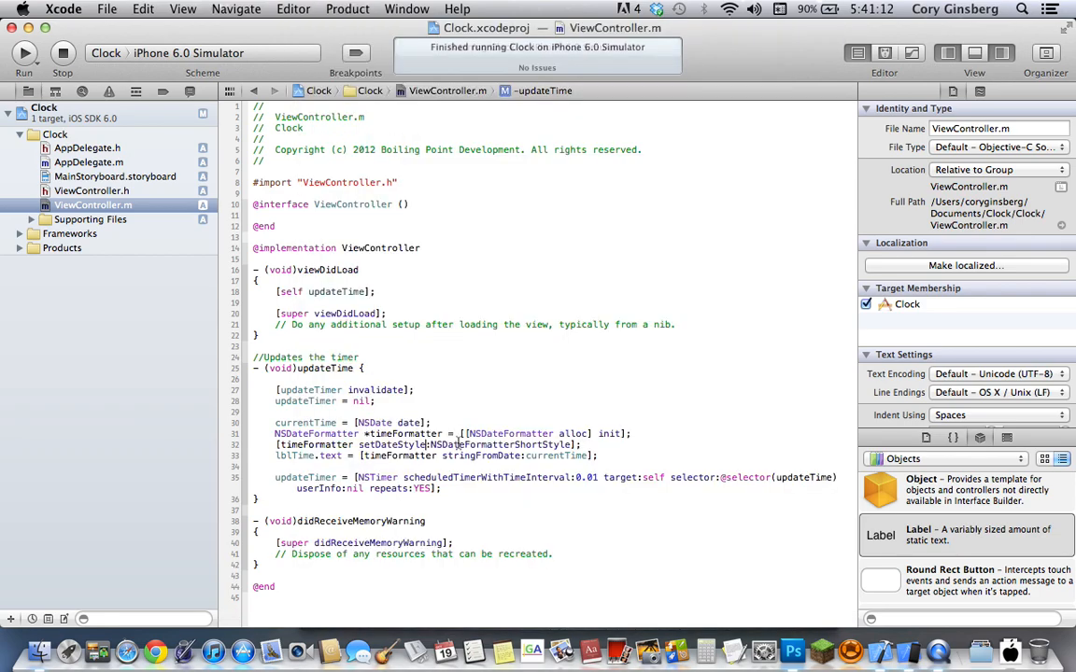
- Run the short-date build (10/19/12), then rerun with NSDateFormatterFullStyle for Friday, October 19, 2012
left_click(24, 53)
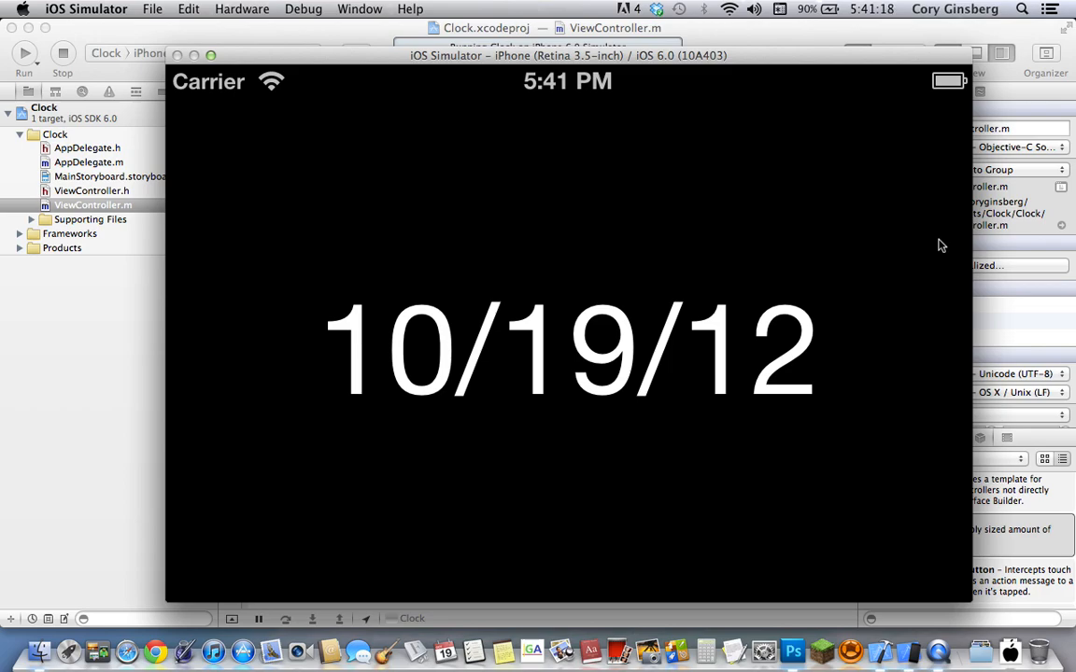
mouse_move(101, 401)
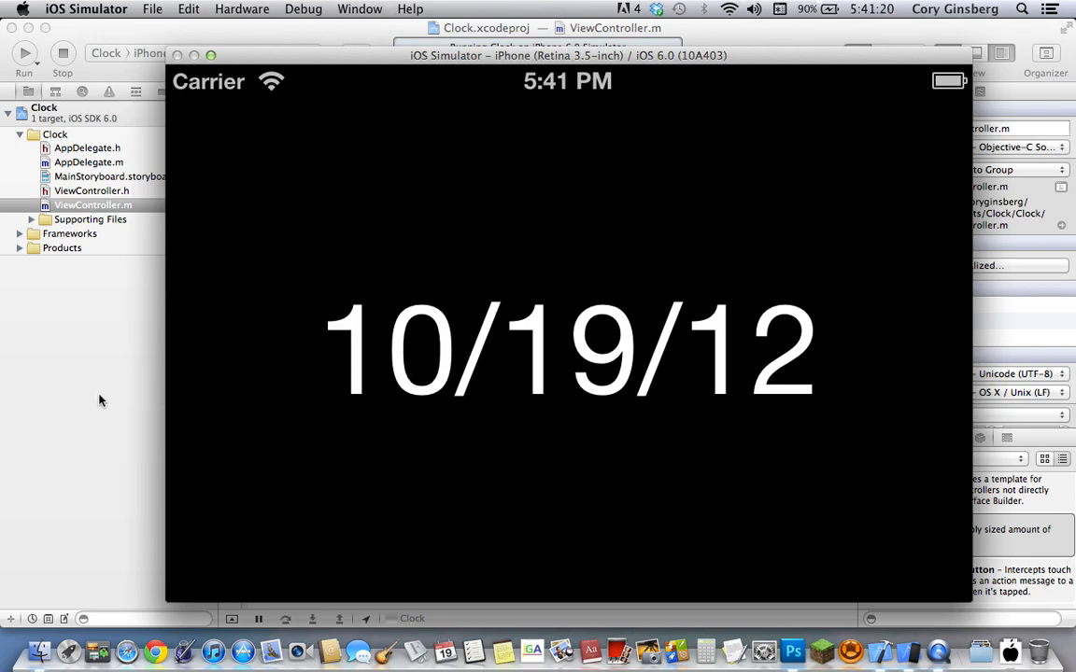
mouse_move(21, 416)
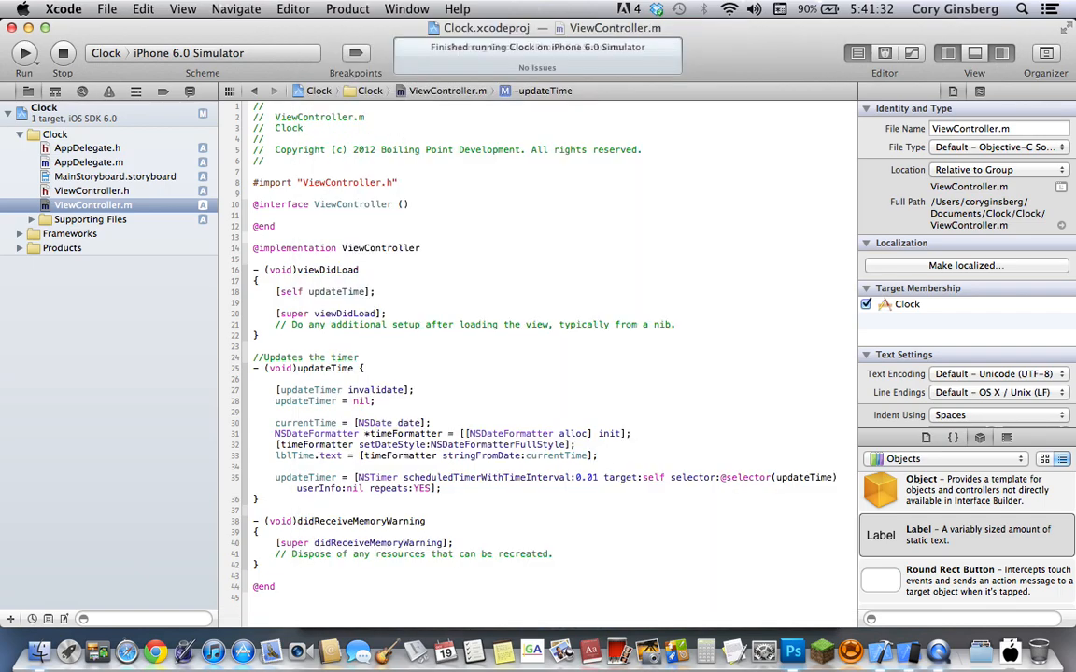
left_click(23, 52)
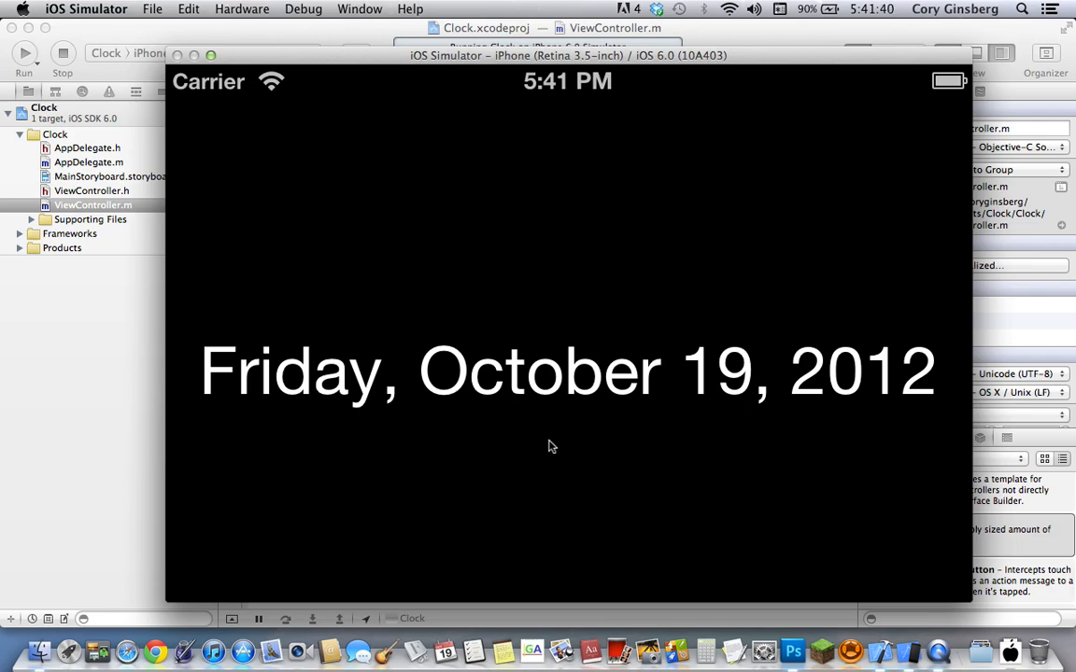
mouse_move(141, 453)
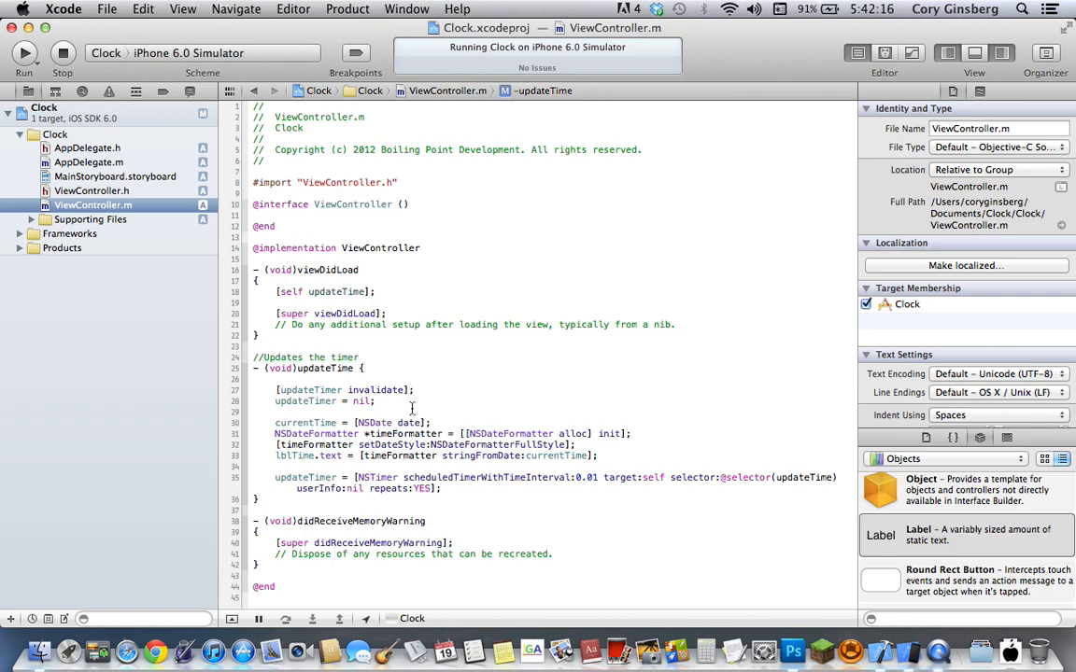
mouse_move(362, 519)
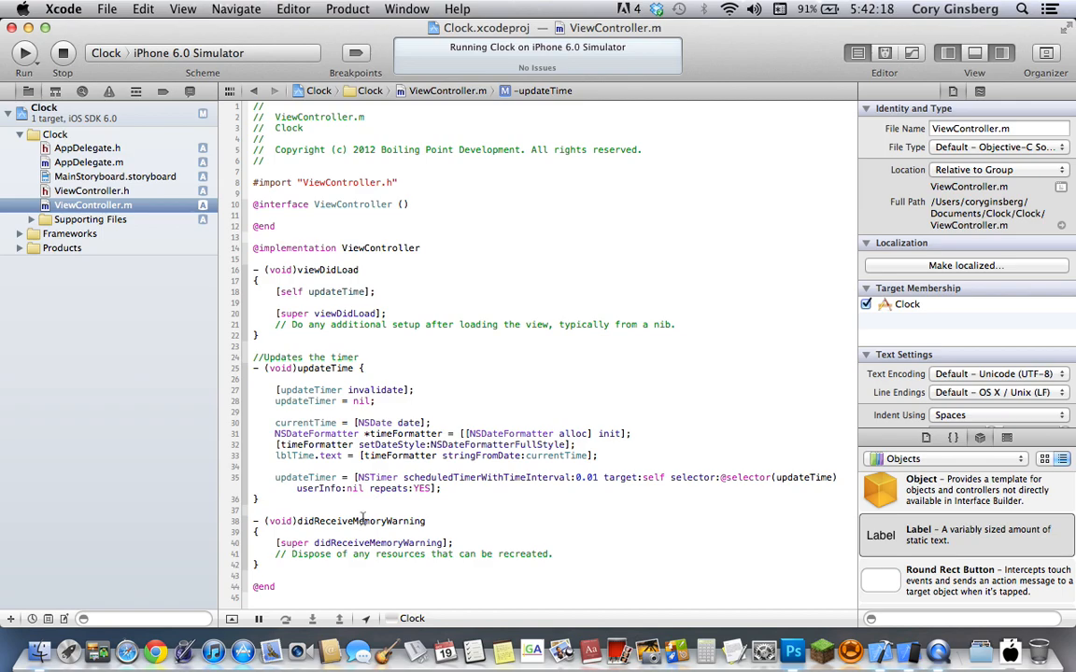